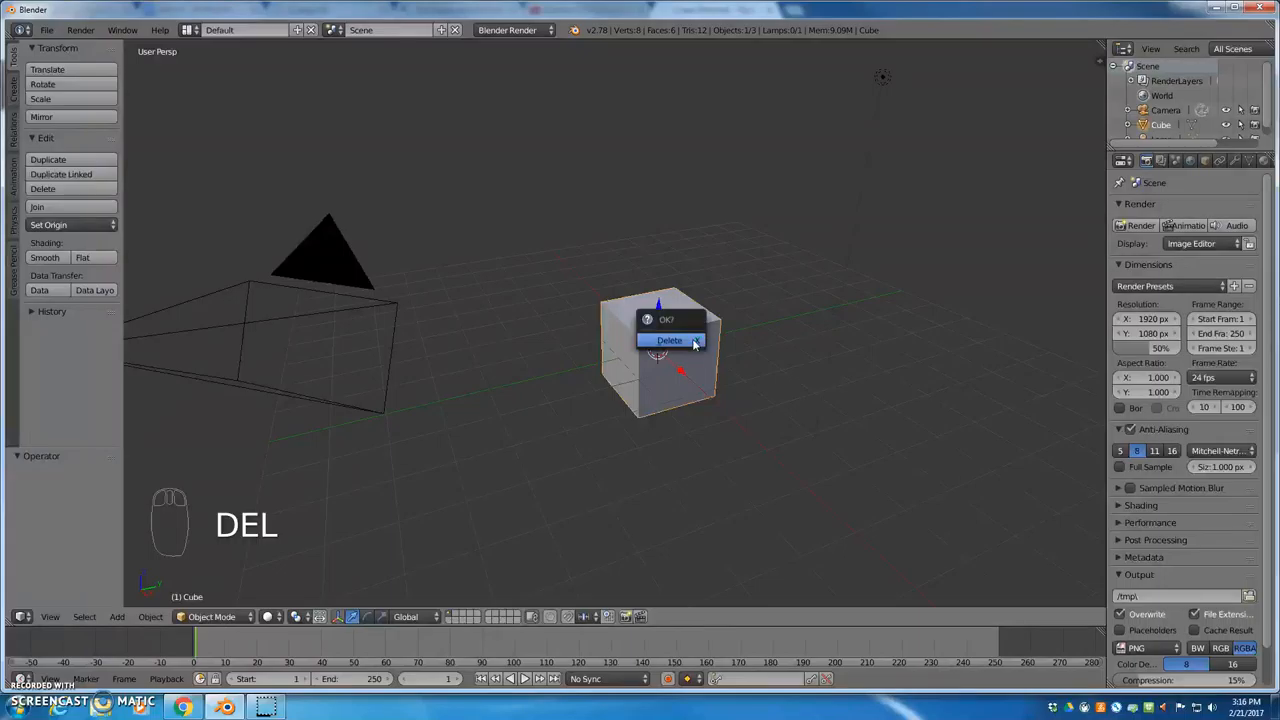
Delete the default cube, leaving only the camera and lamp.
{"action": "left_click", "coordinate": [668, 340]}
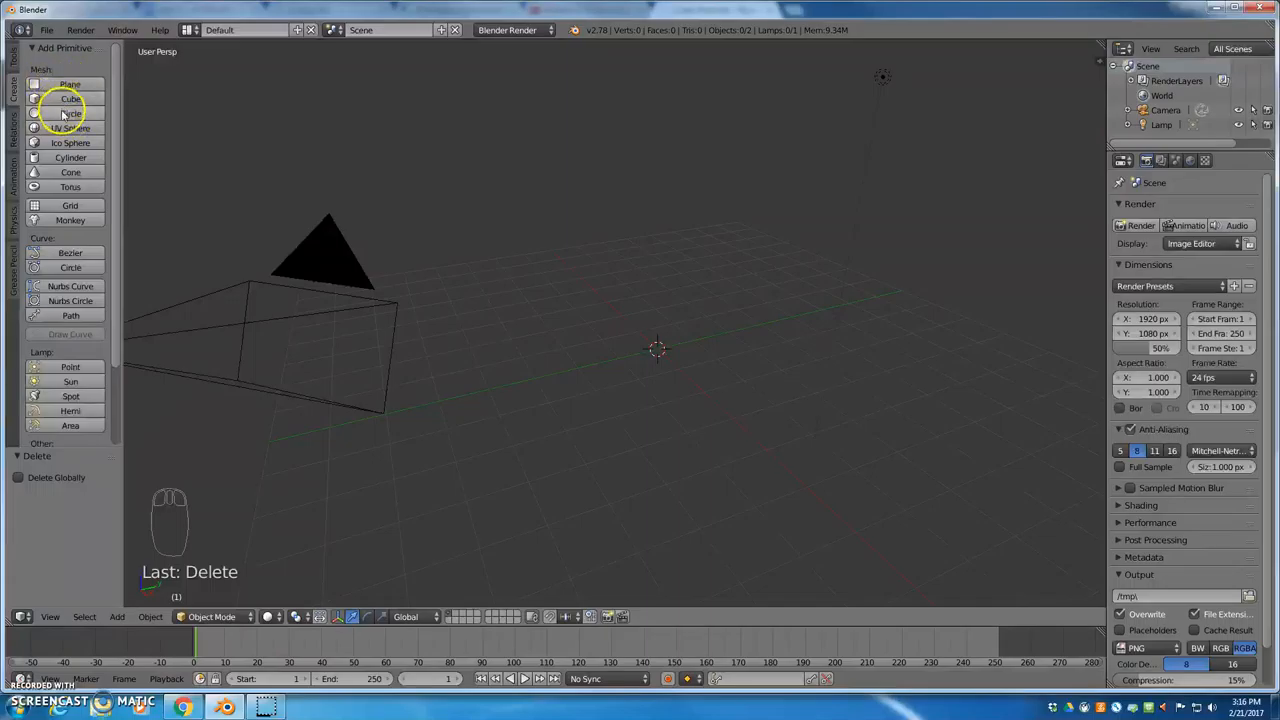
{"action": "mouse_move", "coordinate": [68, 270]}
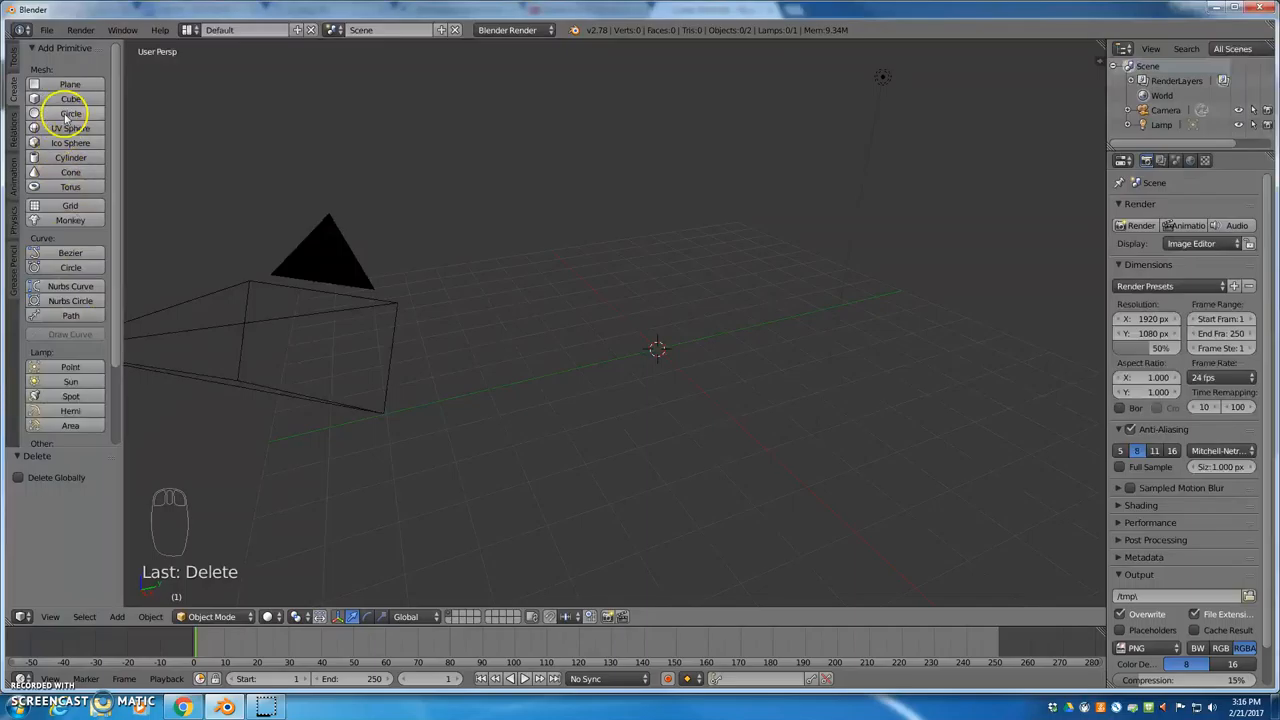
Add a 32-vertex circle mesh at the origin and frame it in the viewport.
{"action": "left_click", "coordinate": [70, 112]}
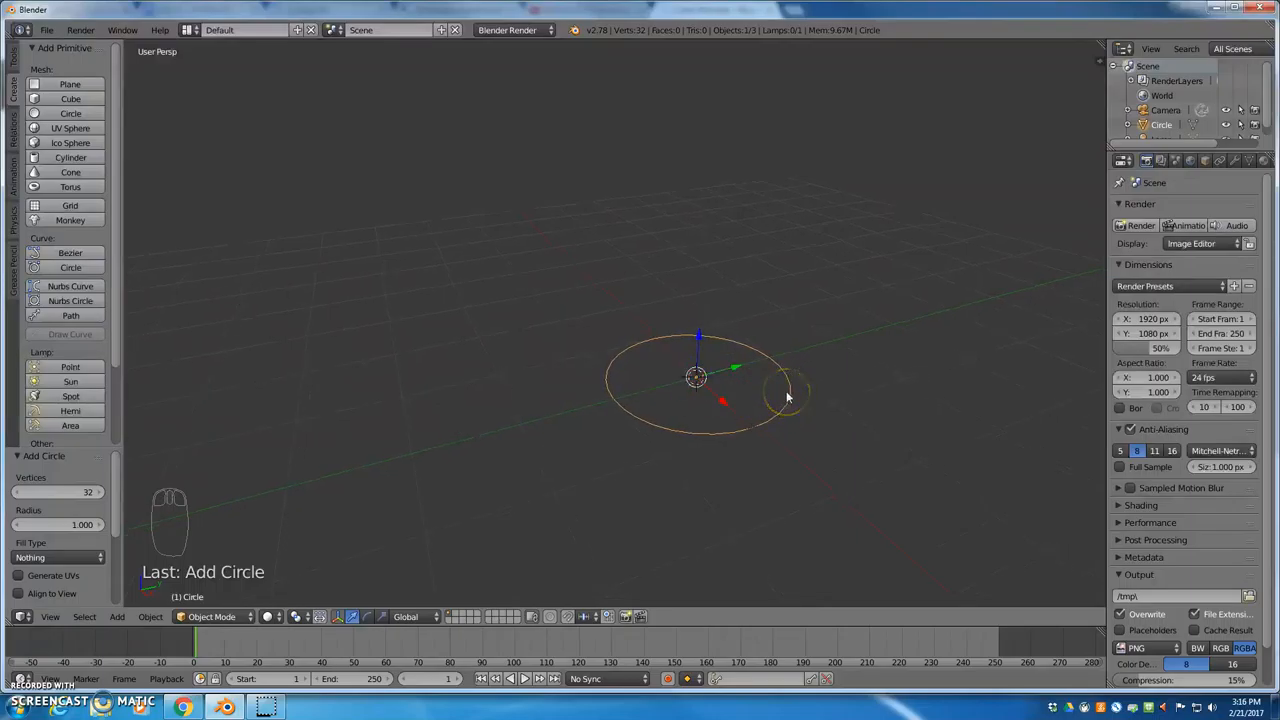
{"action": "key", "text": "NUMPAD_PERIOD"}
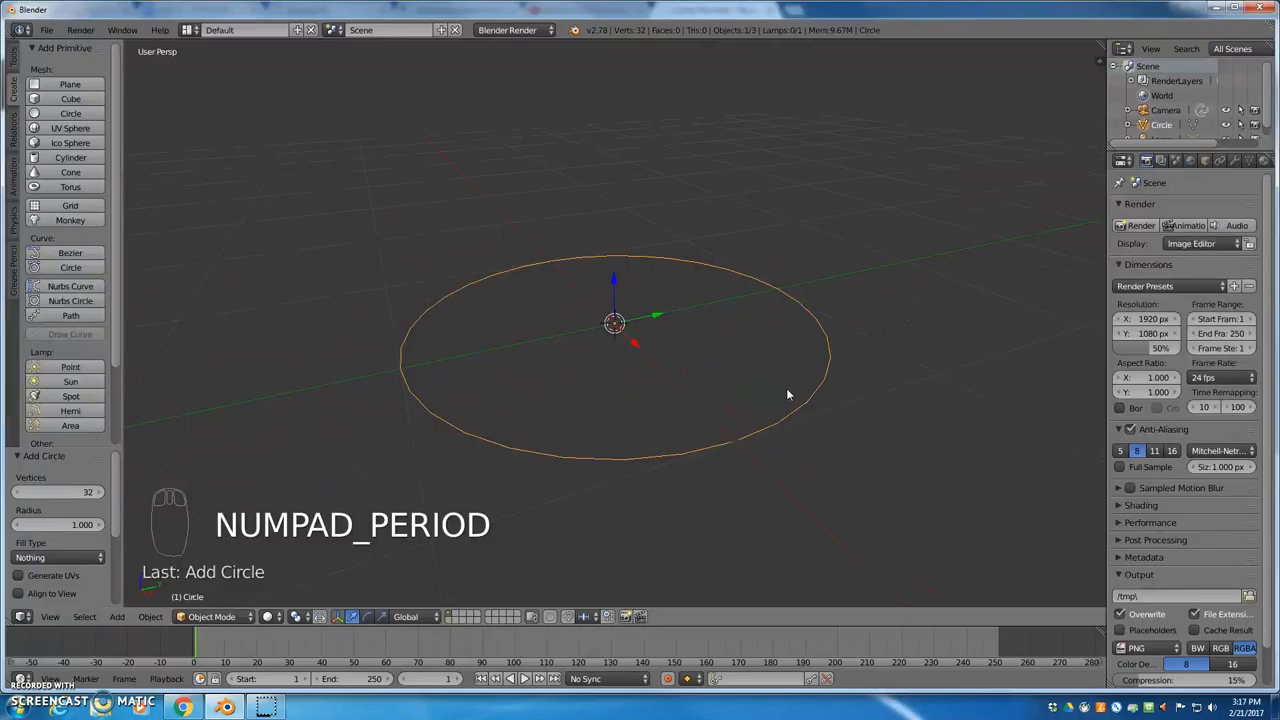
{"action": "mouse_move", "coordinate": [784, 390]}
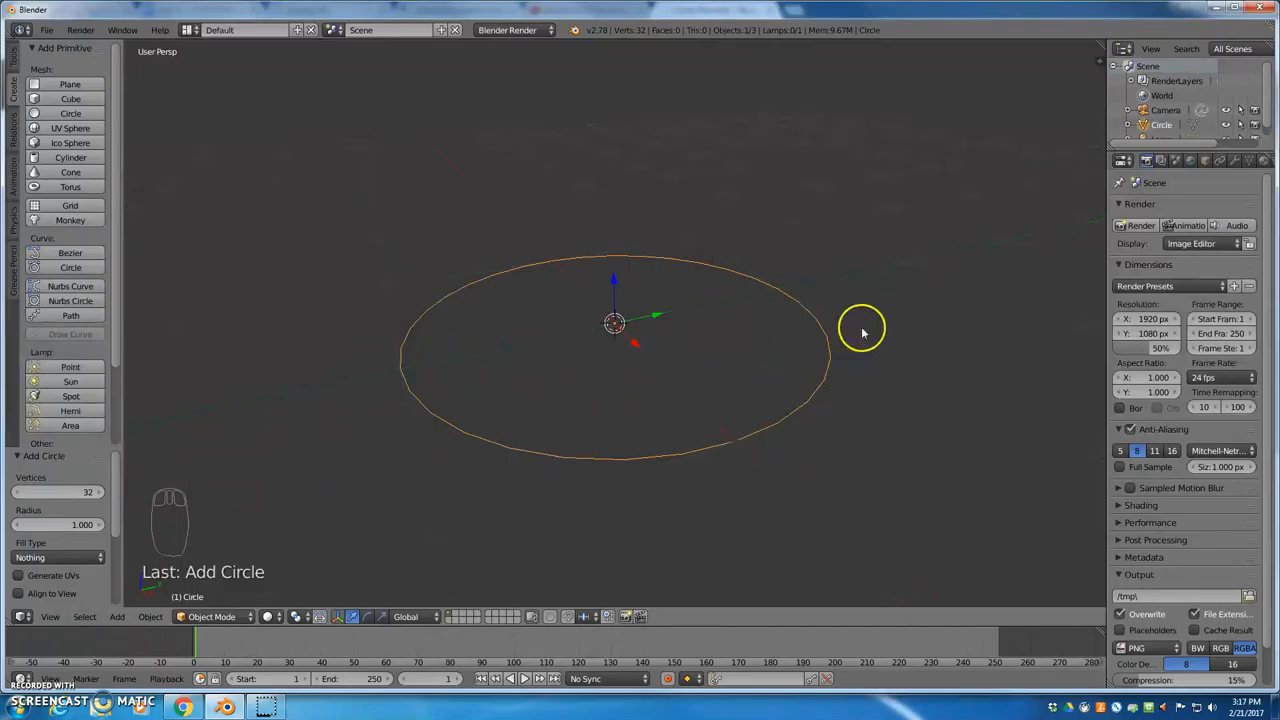
{"action": "left_click_drag", "start_coordinate": [862, 330], "coordinate": [722, 336]}
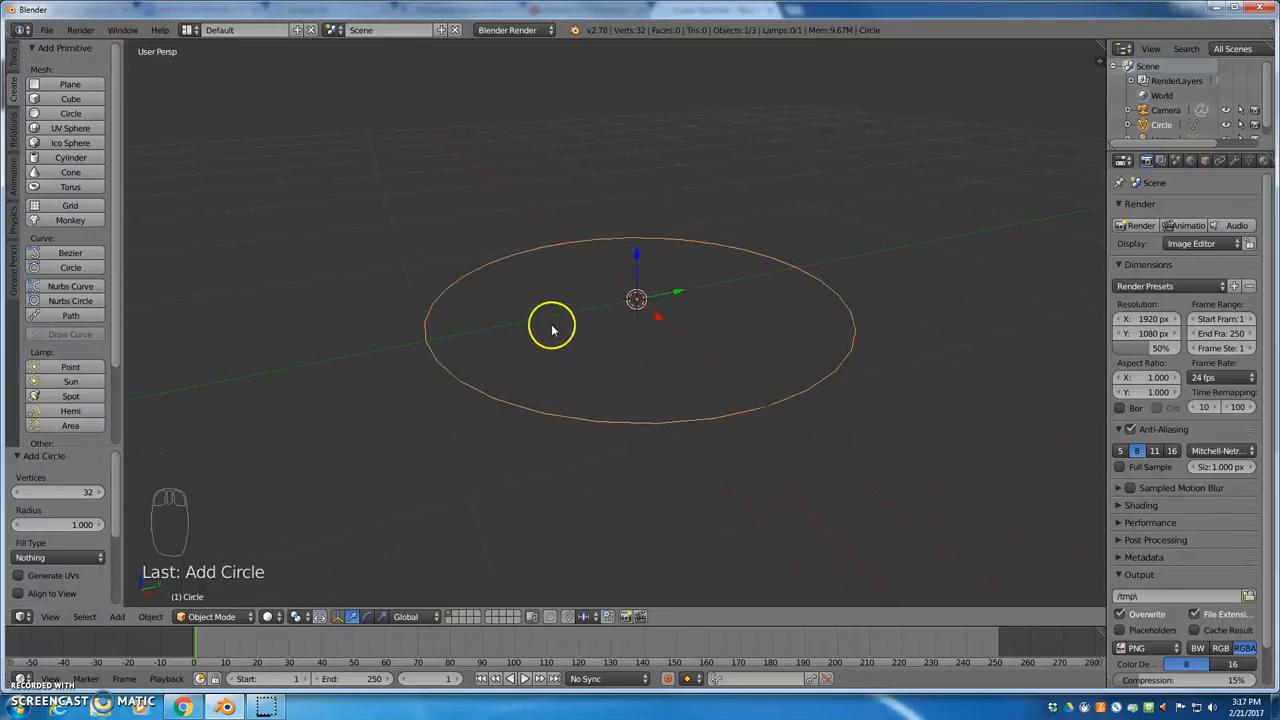
{"action": "mouse_move", "coordinate": [614, 456]}
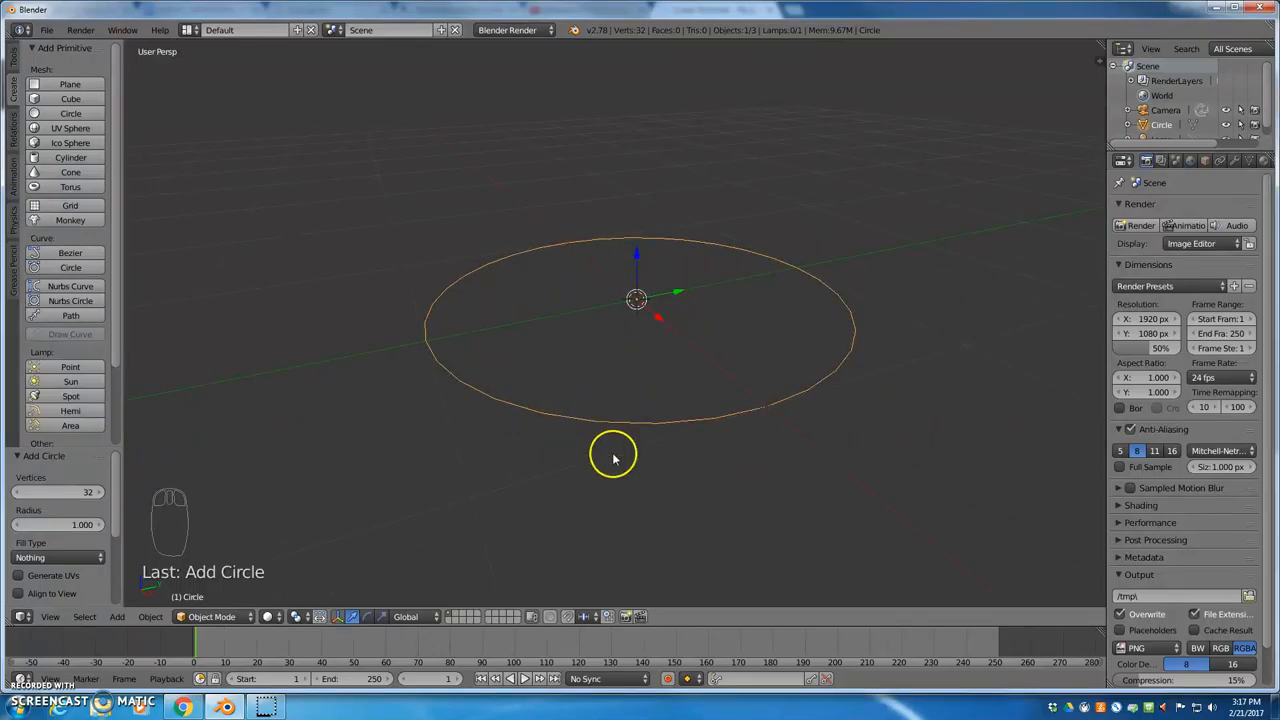
{"action": "mouse_move", "coordinate": [256, 556]}
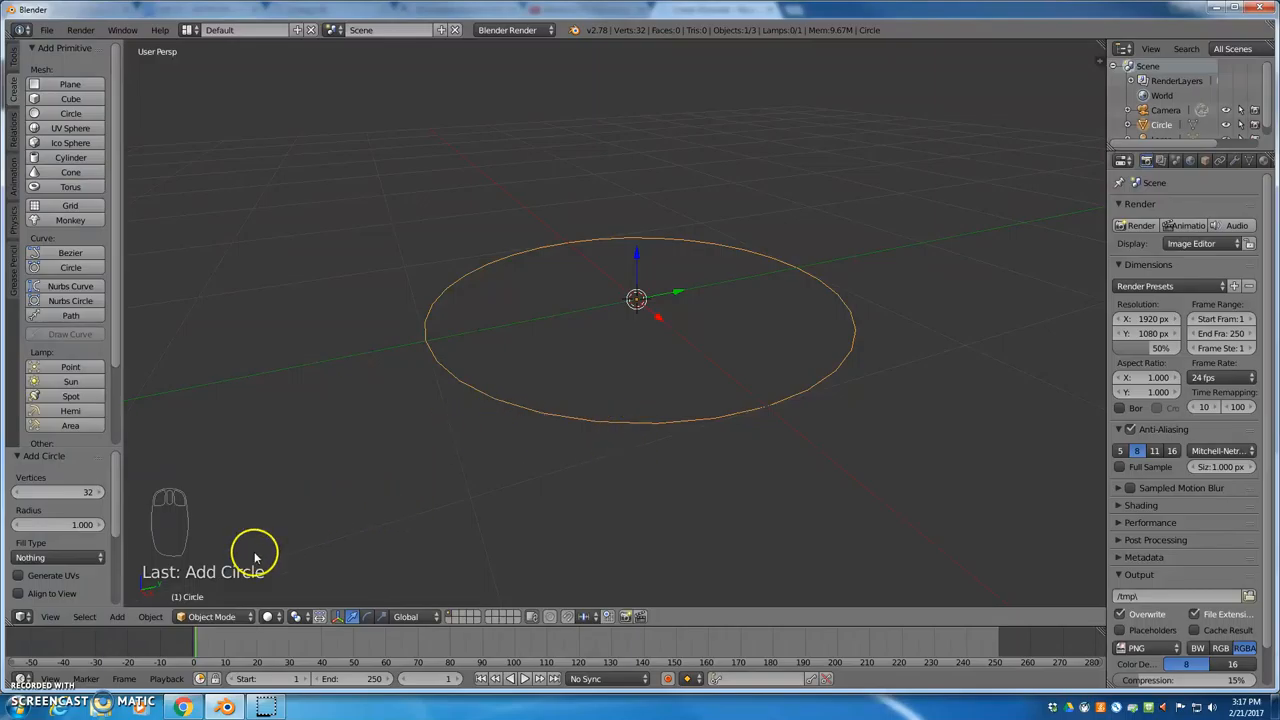
{"action": "mouse_move", "coordinate": [204, 616]}
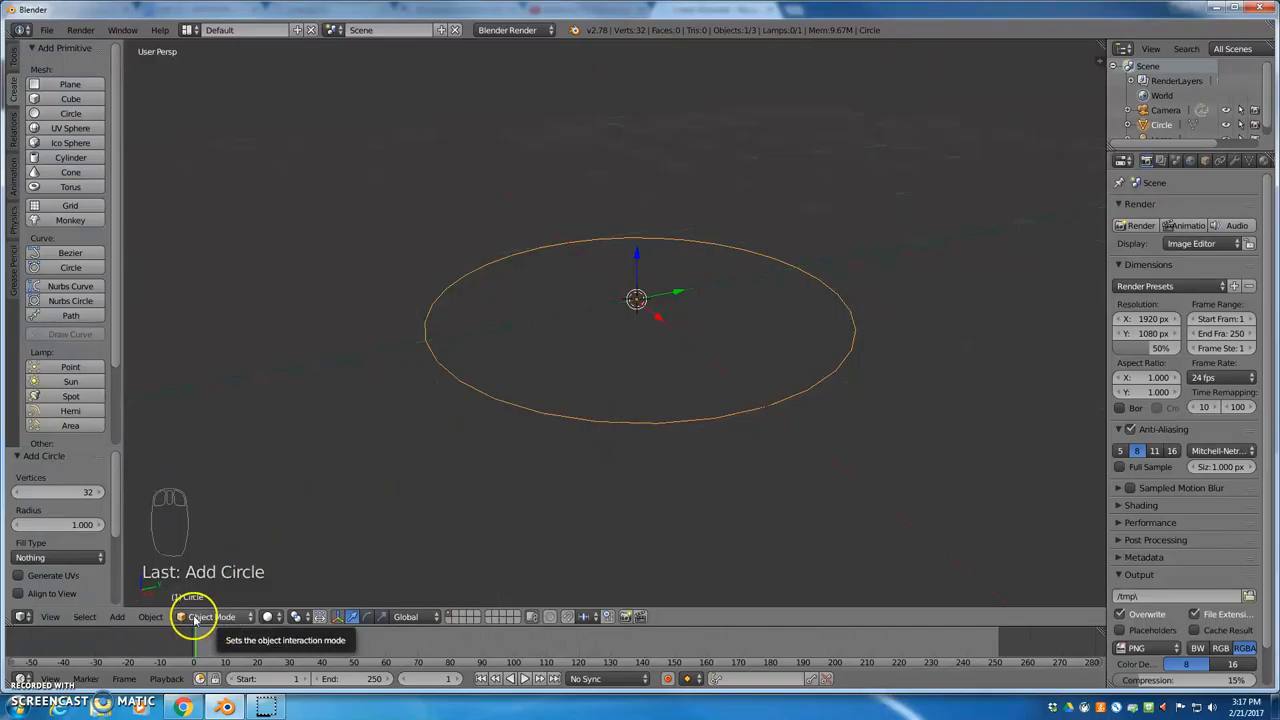
{"action": "left_click", "coordinate": [210, 616]}
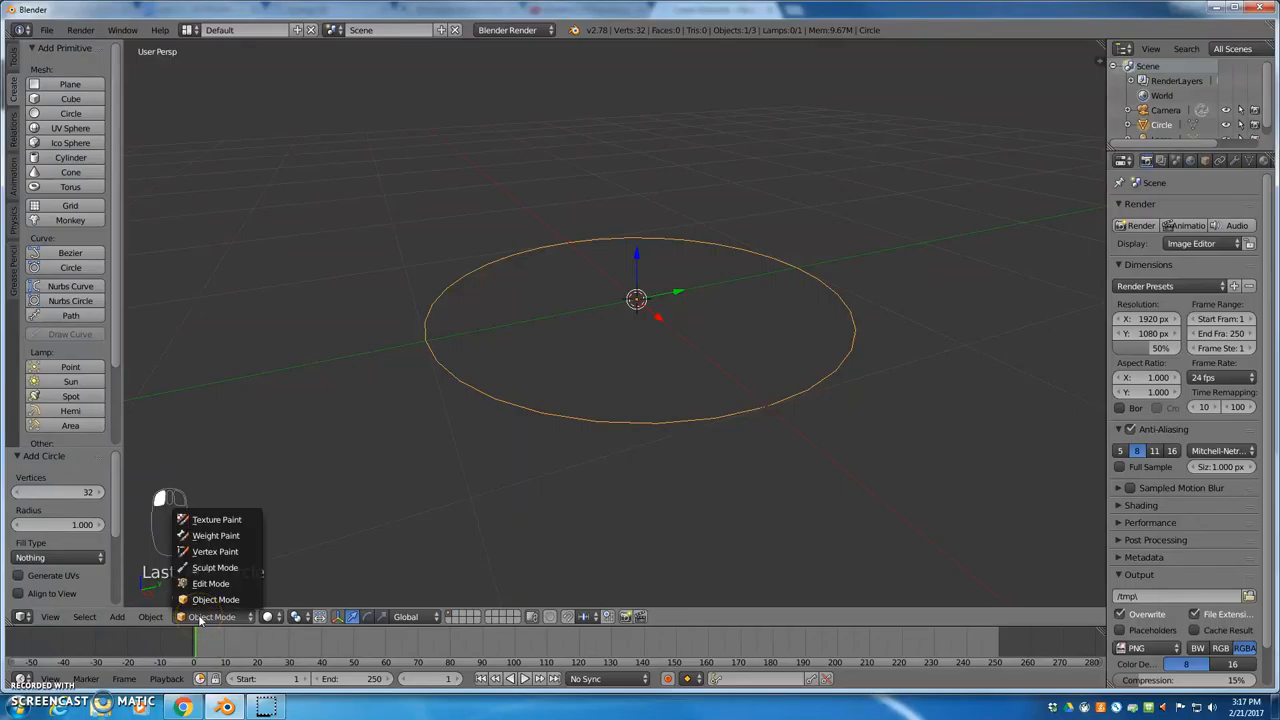
{"action": "left_click", "coordinate": [214, 600]}
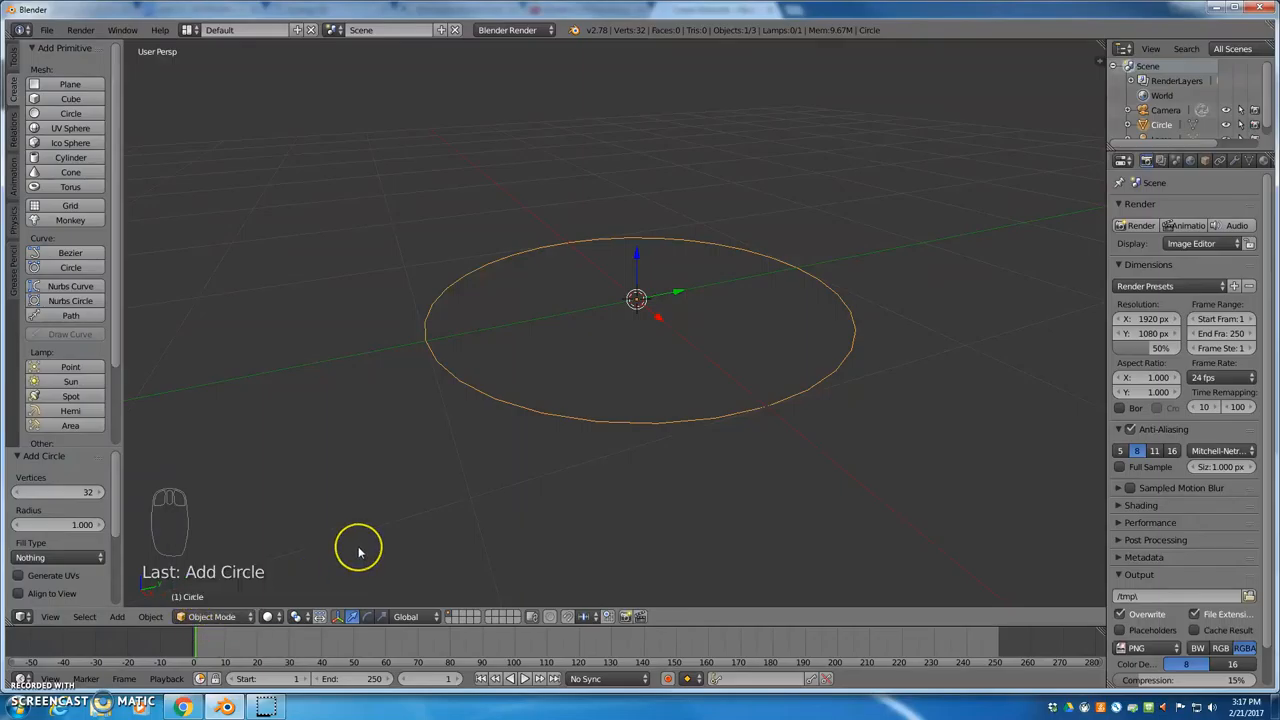
Enter edit mode, fill the circle with a single face and leave all geometry selected.
{"action": "key", "text": "Tab"}
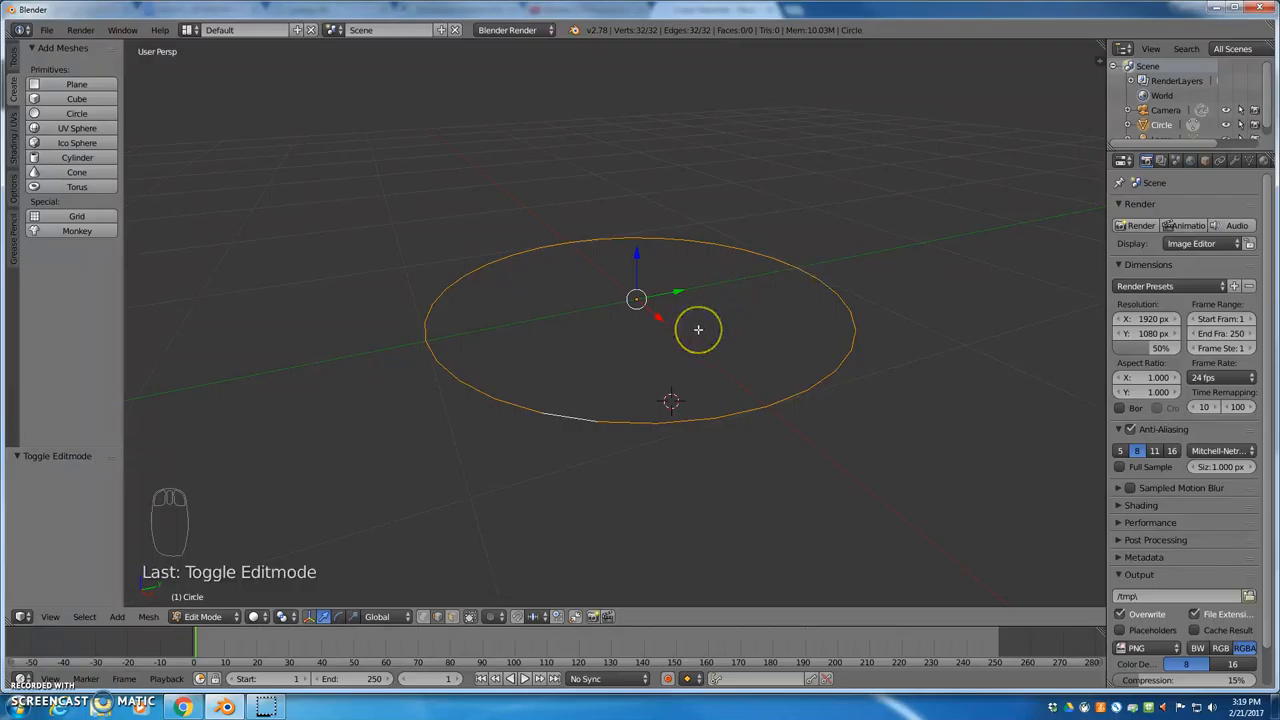
{"action": "key", "text": "f"}
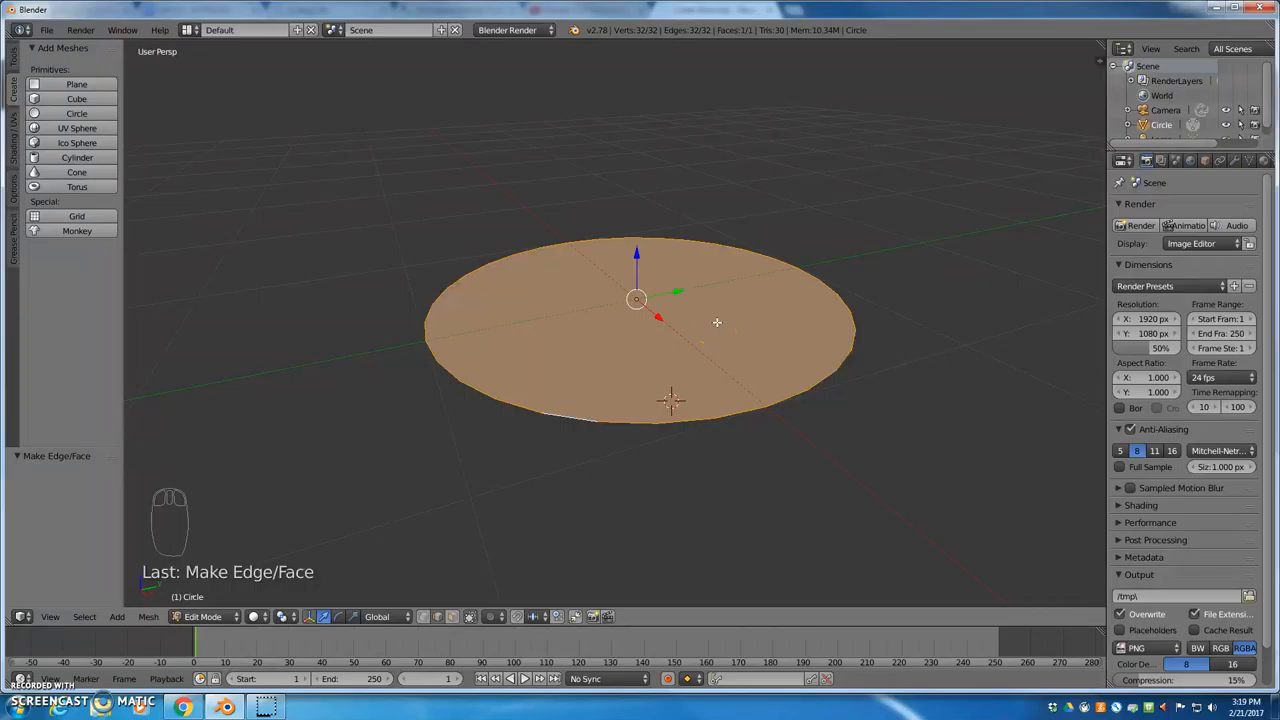
{"action": "mouse_move", "coordinate": [472, 592]}
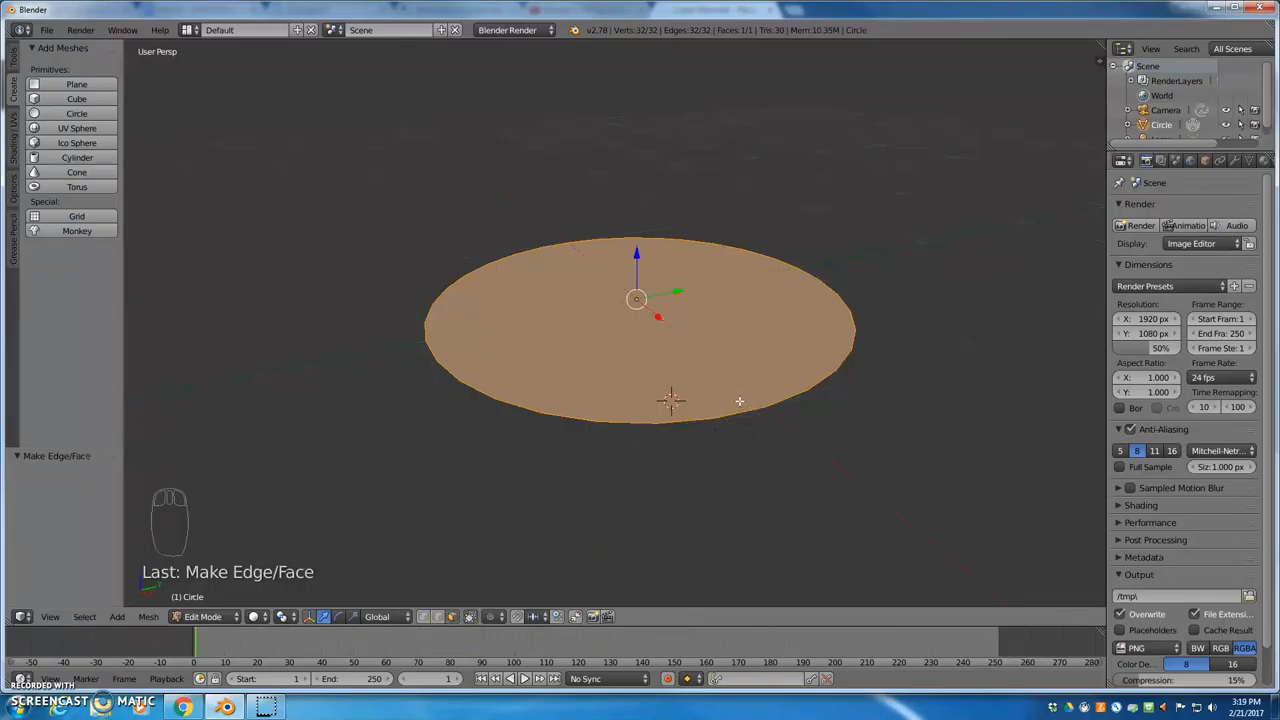
{"action": "key", "text": "a"}
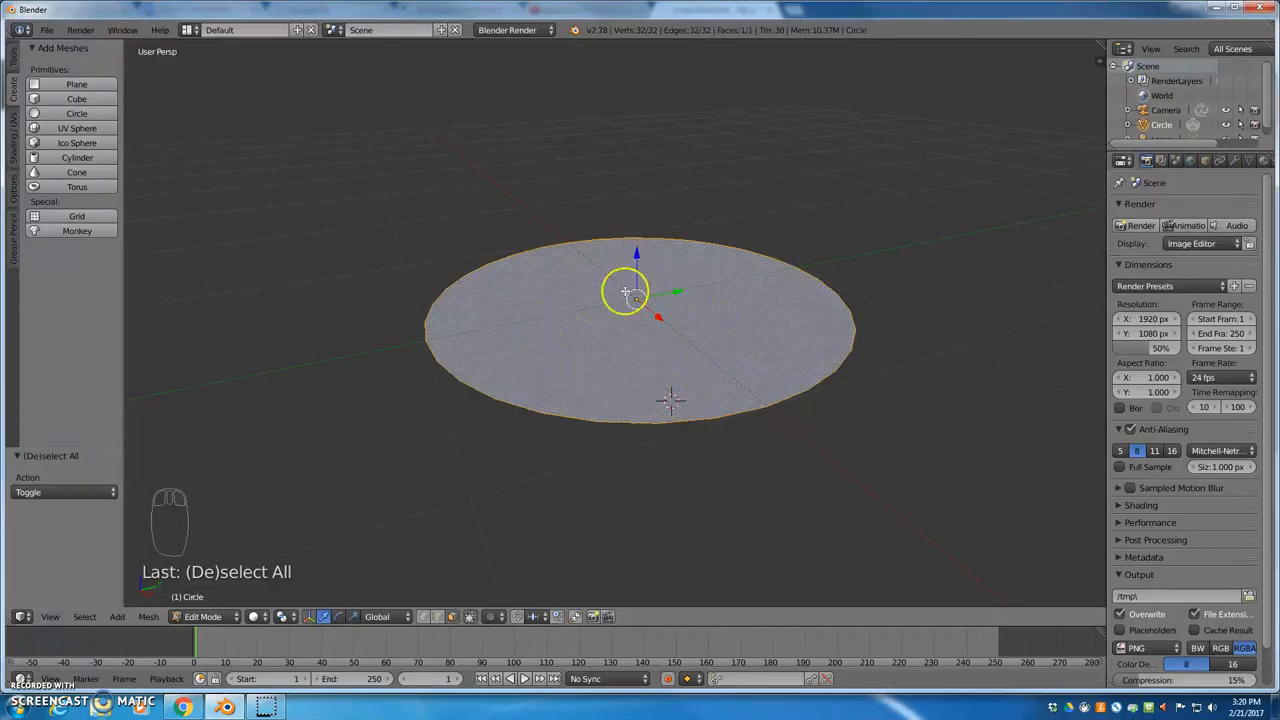
{"action": "key", "text": "a"}
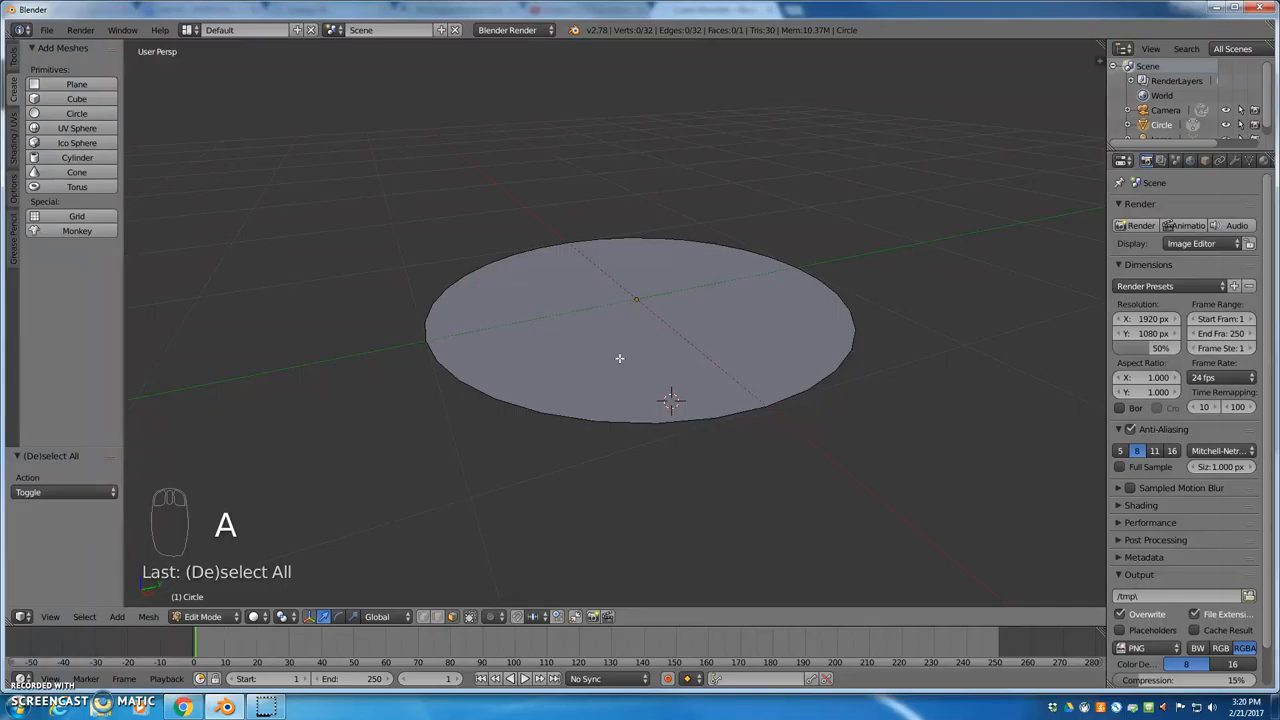
{"action": "key", "text": "a"}
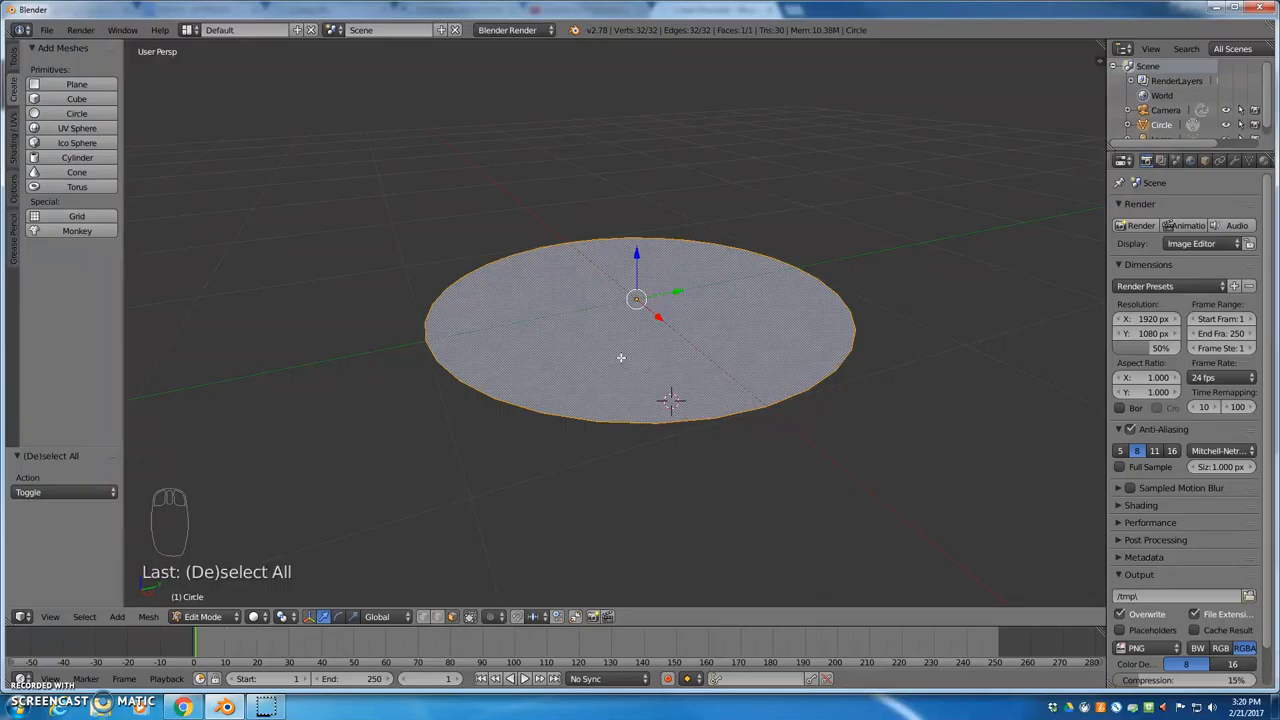
View the flat disc edge-on from the front in orthographic projection.
{"action": "key", "text": "KP_1"}
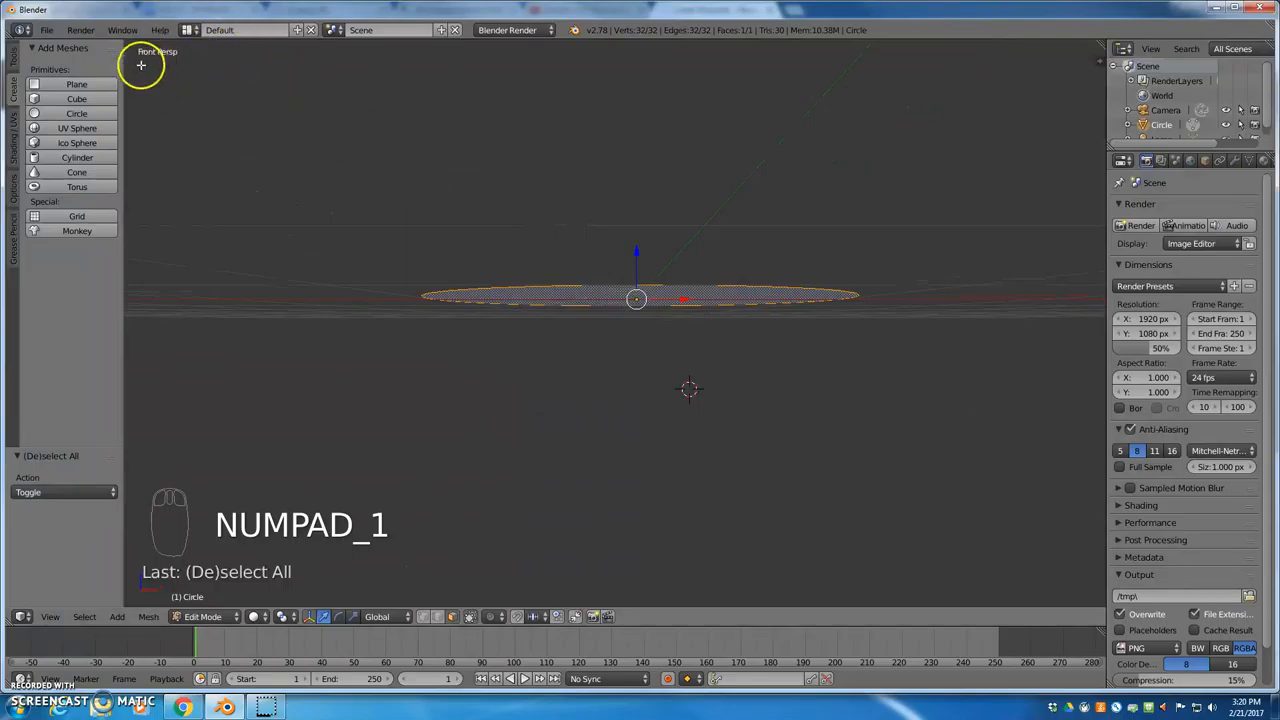
{"action": "mouse_move", "coordinate": [330, 132]}
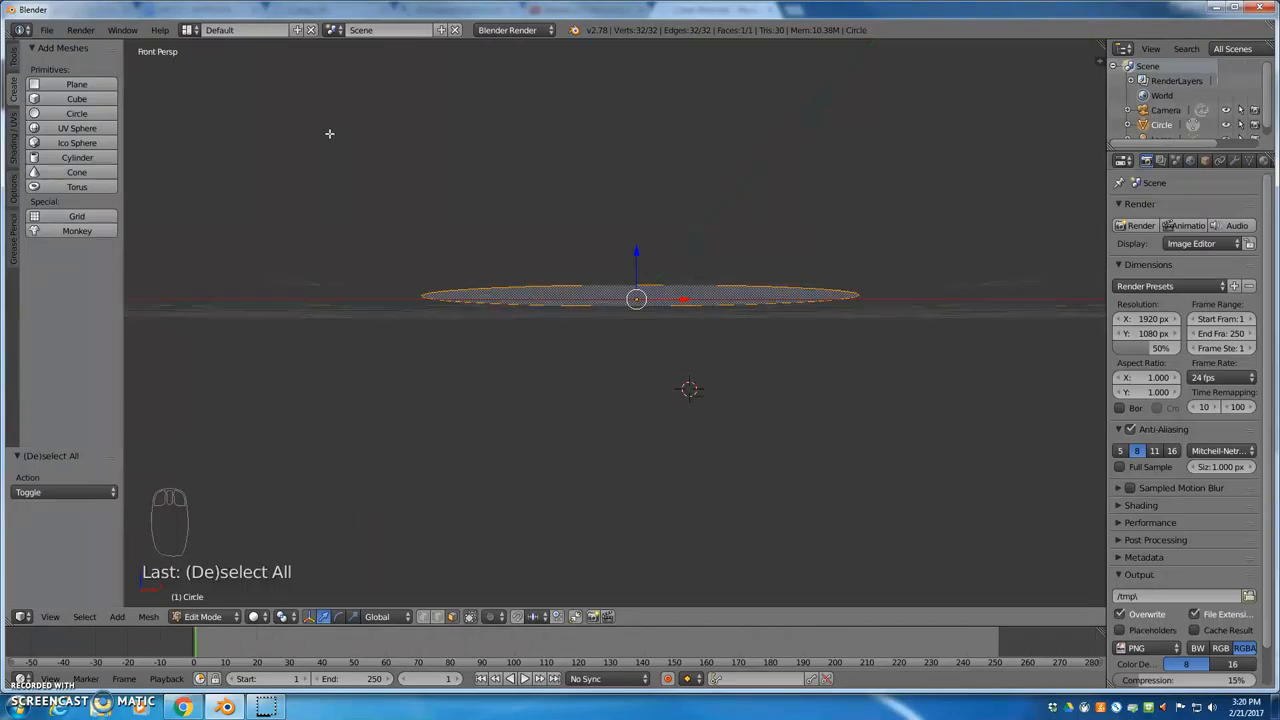
{"action": "key", "text": "NUMPAD_5"}
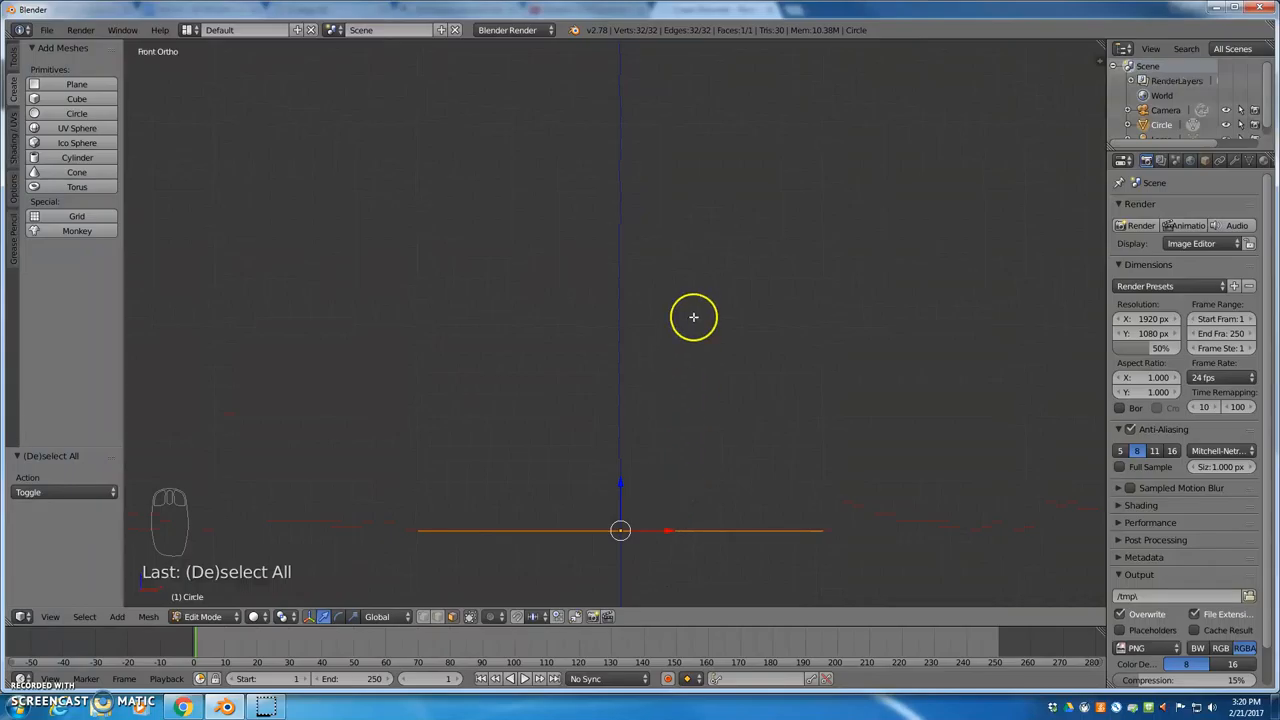
{"action": "mouse_move", "coordinate": [730, 530]}
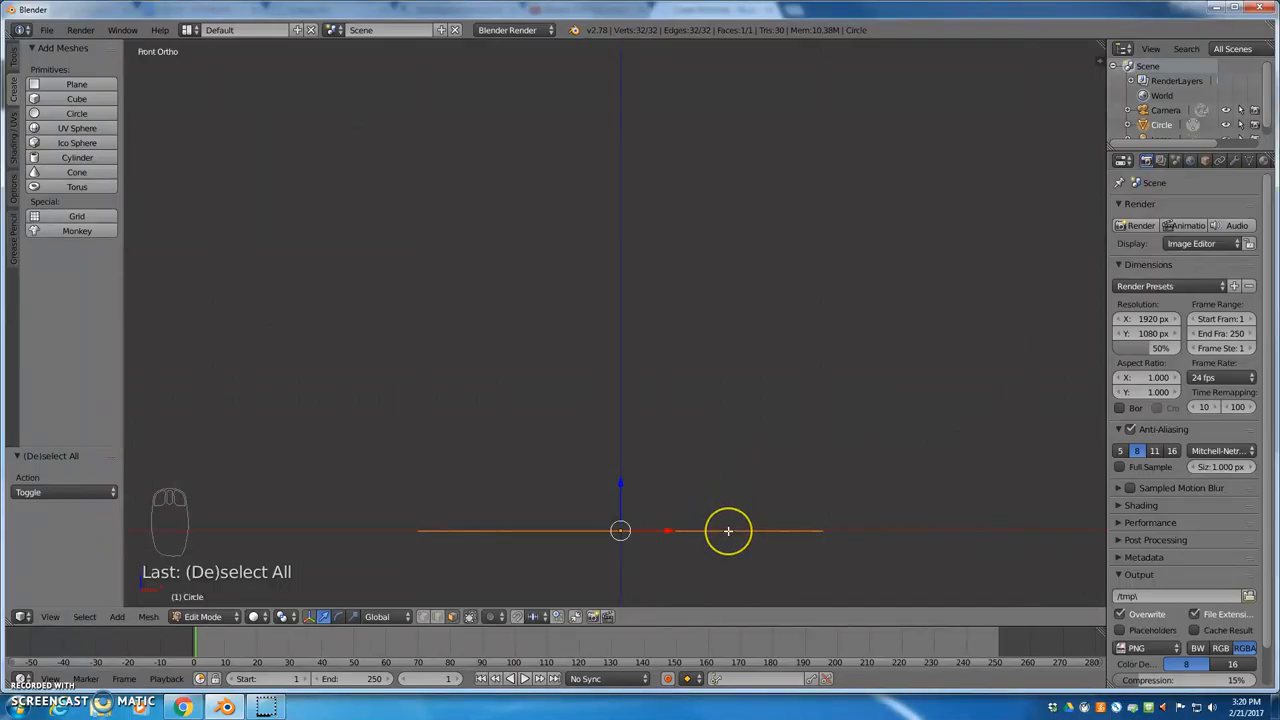
{"action": "left_click", "coordinate": [728, 532]}
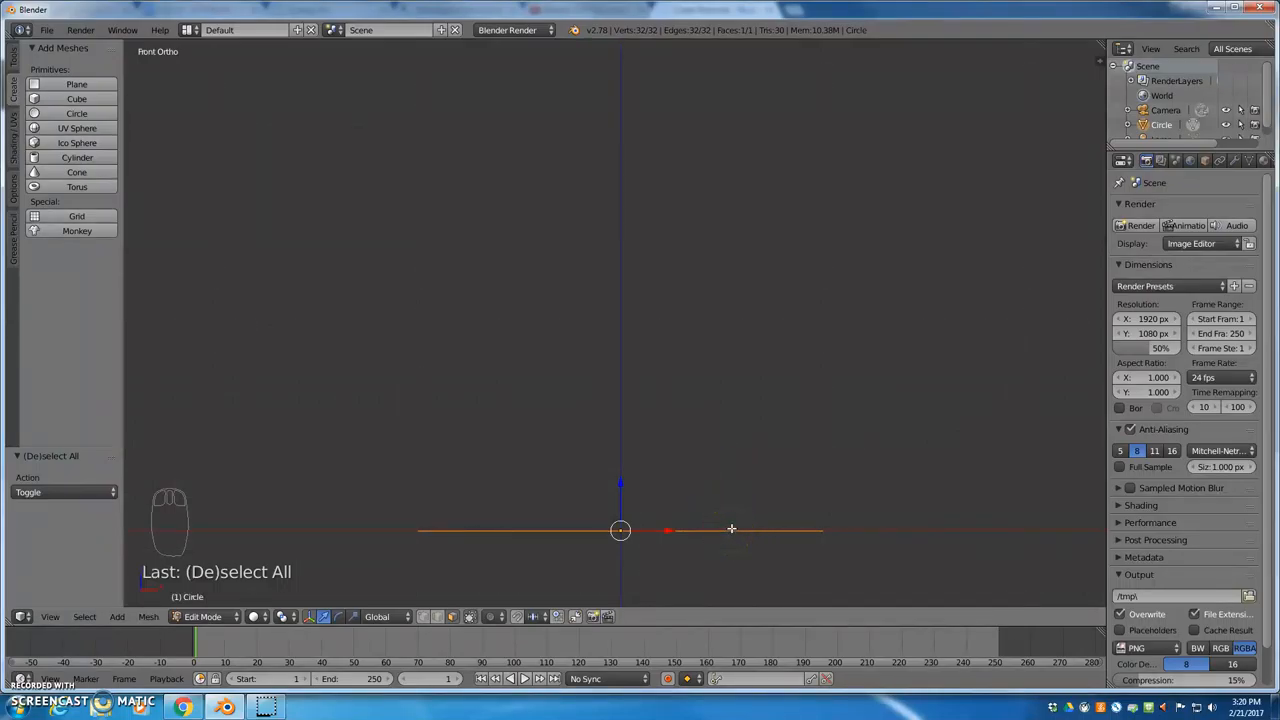
{"action": "left_click", "coordinate": [744, 524]}
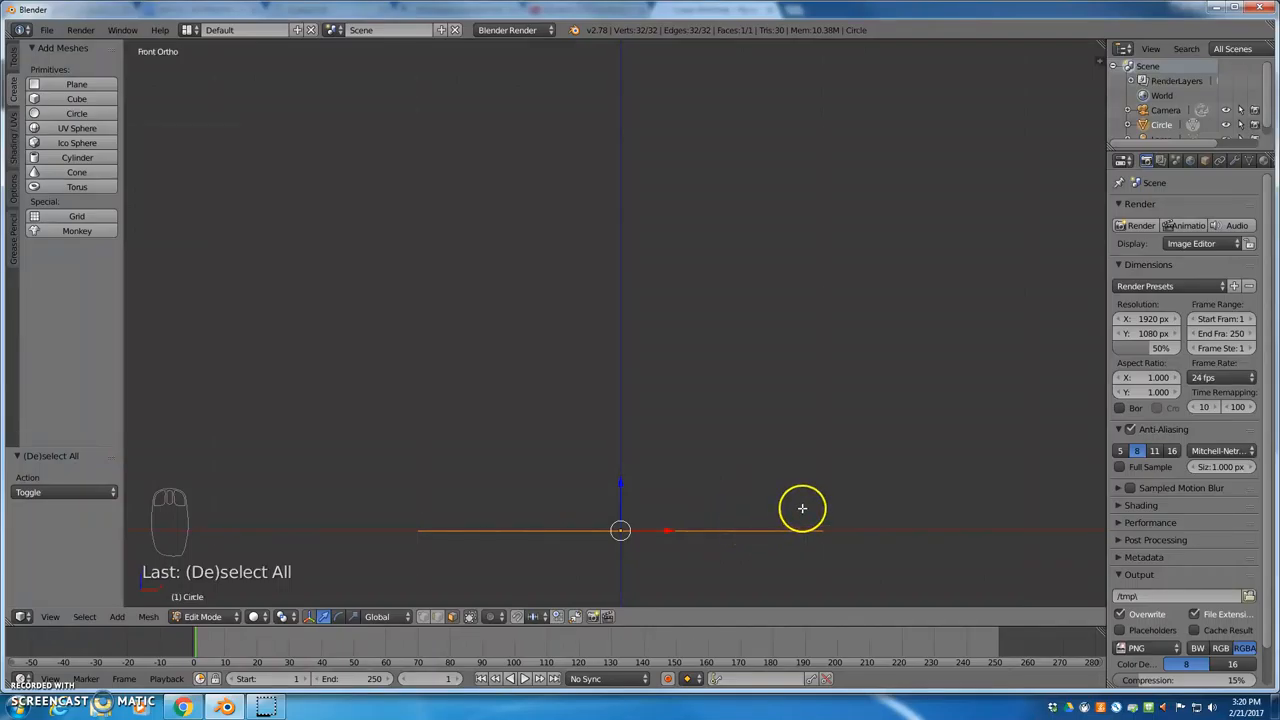
Extrude thin stacked base layers, scaling one ring to about 0.907 for a narrower ledge.
{"action": "key", "text": "e"}
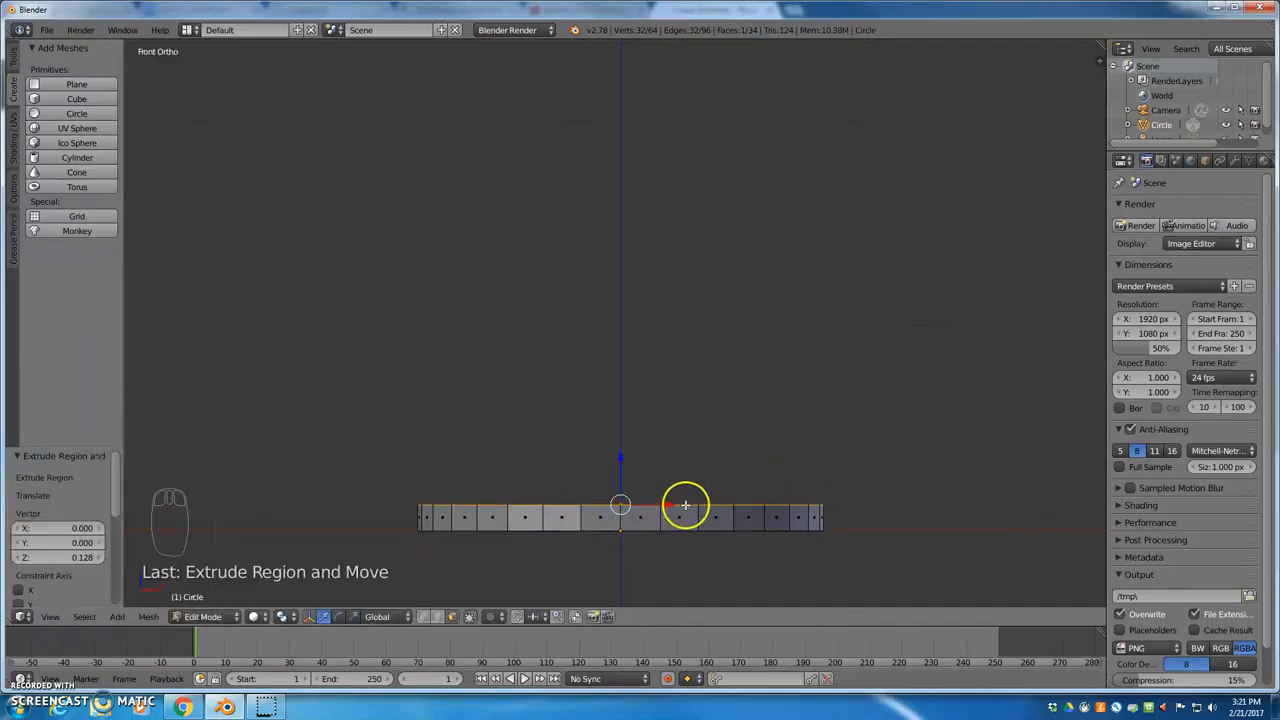
{"action": "mouse_move", "coordinate": [772, 510]}
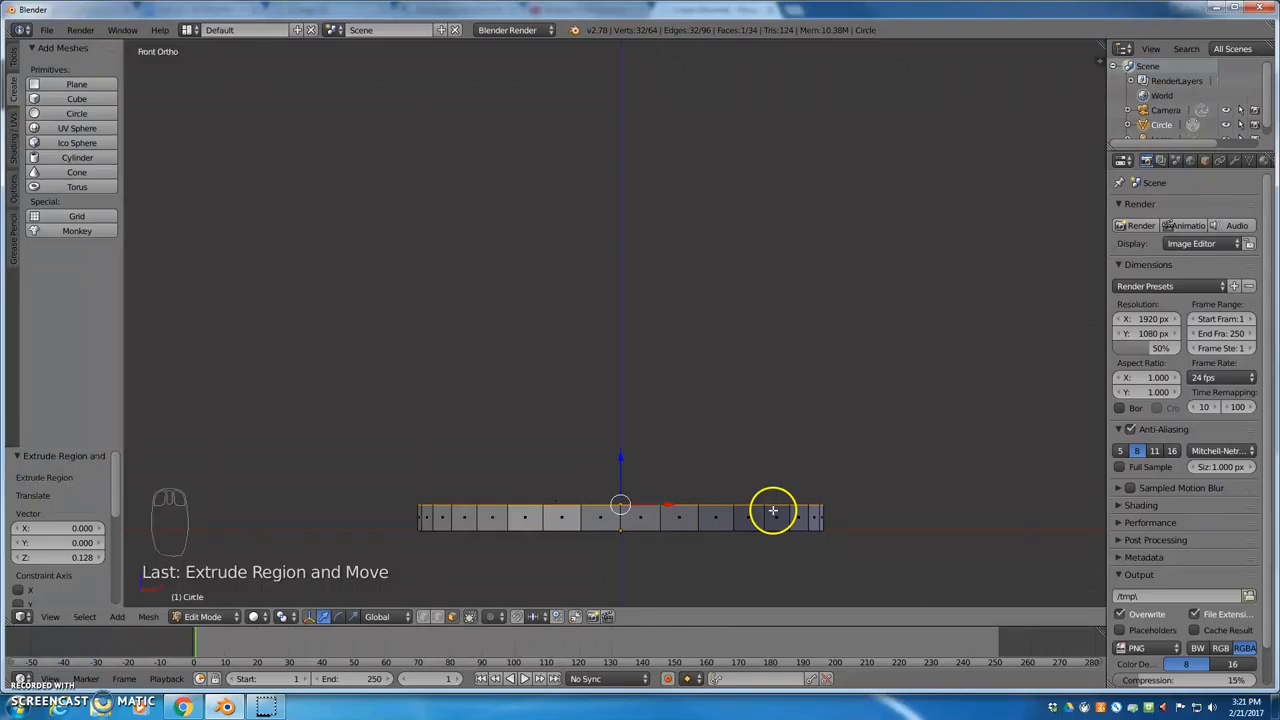
{"action": "key", "text": "E"}
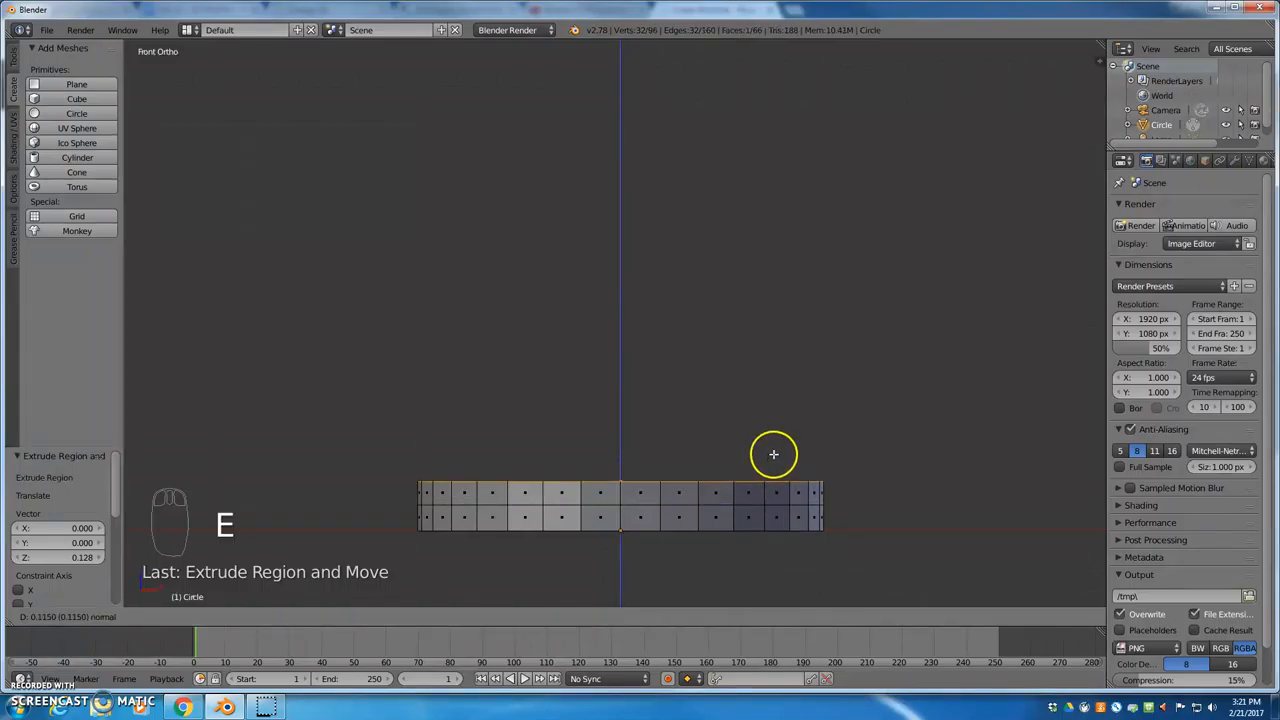
{"action": "mouse_move", "coordinate": [852, 456]}
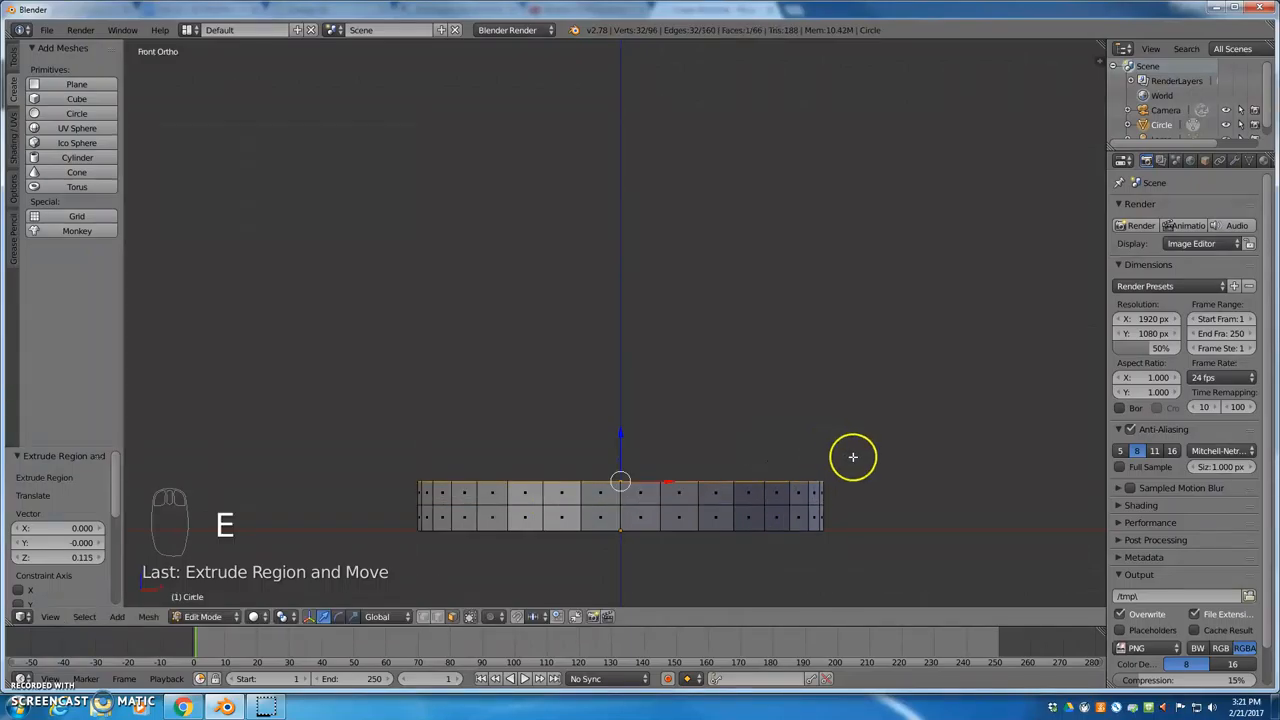
{"action": "key", "text": "s"}
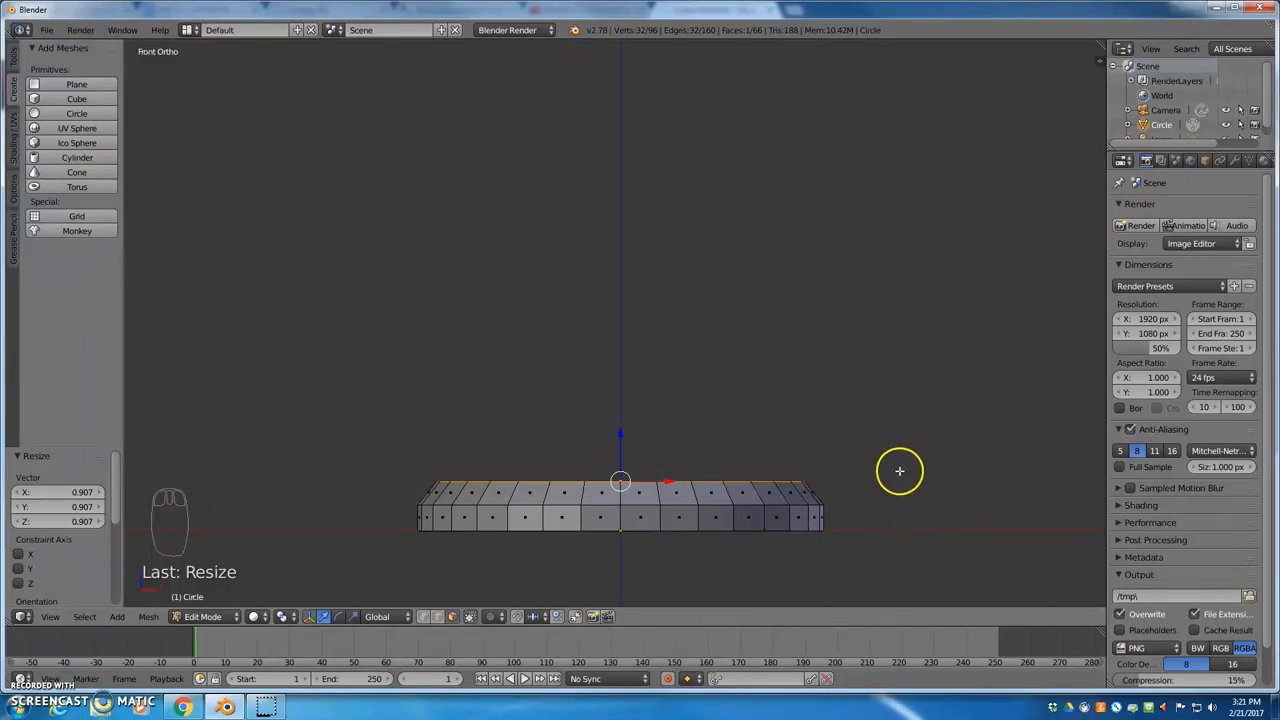
{"action": "key", "text": "e"}
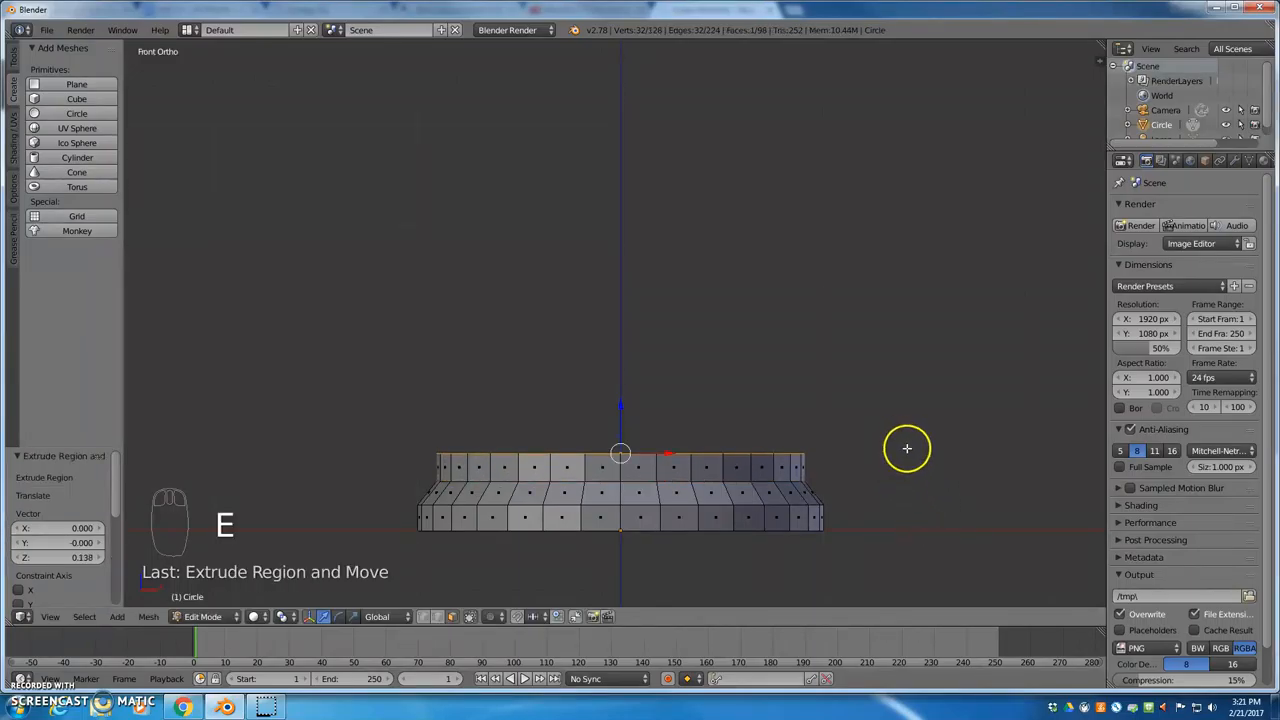
{"action": "key", "text": "s"}
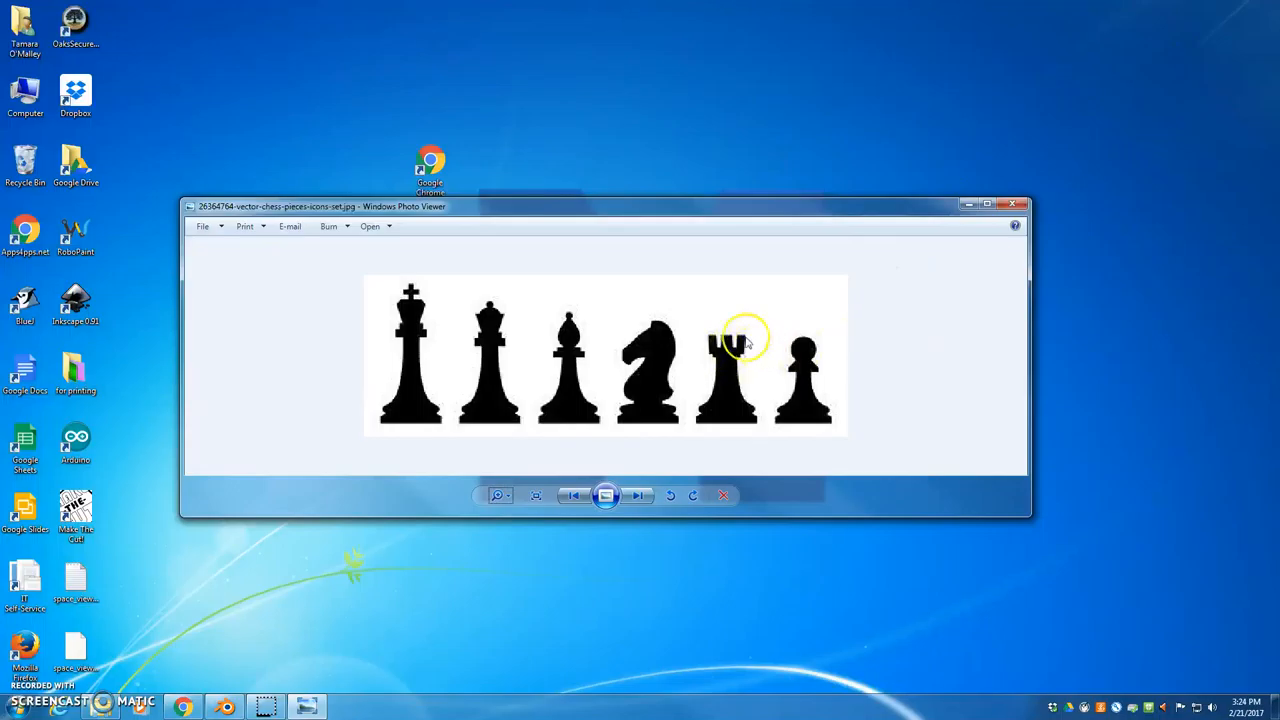
{"action": "mouse_move", "coordinate": [696, 416]}
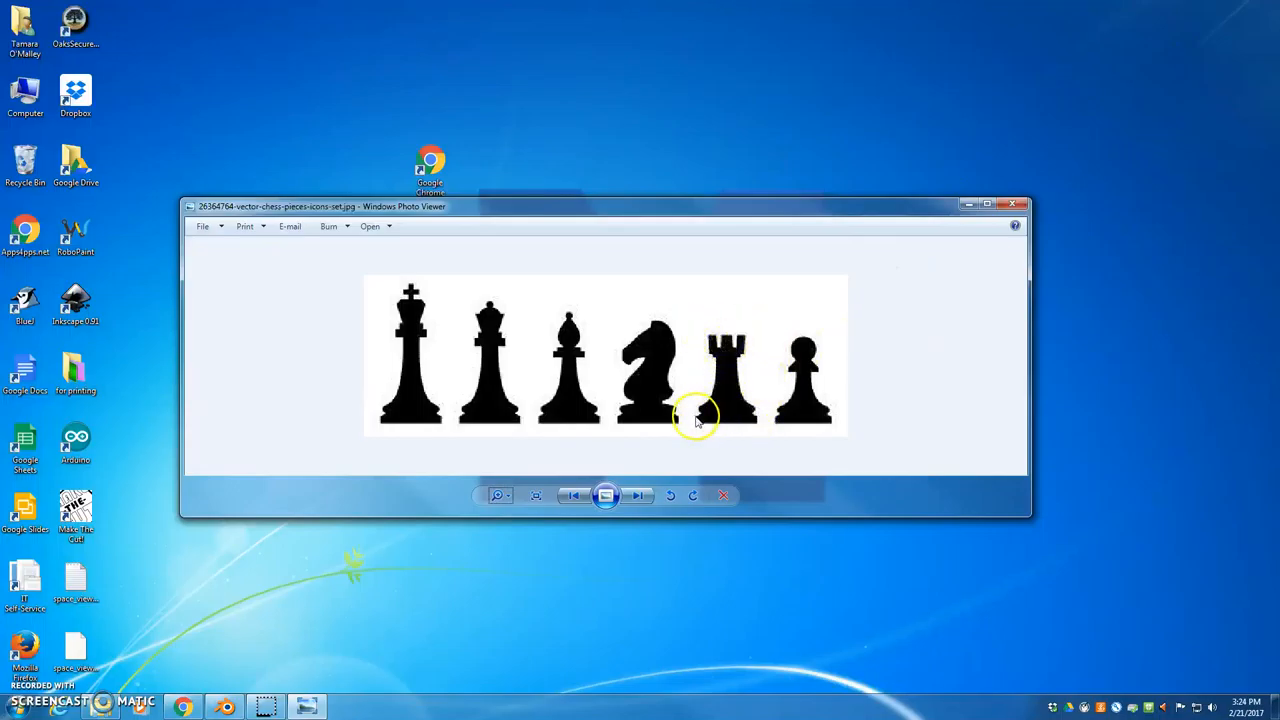
{"action": "mouse_move", "coordinate": [758, 424]}
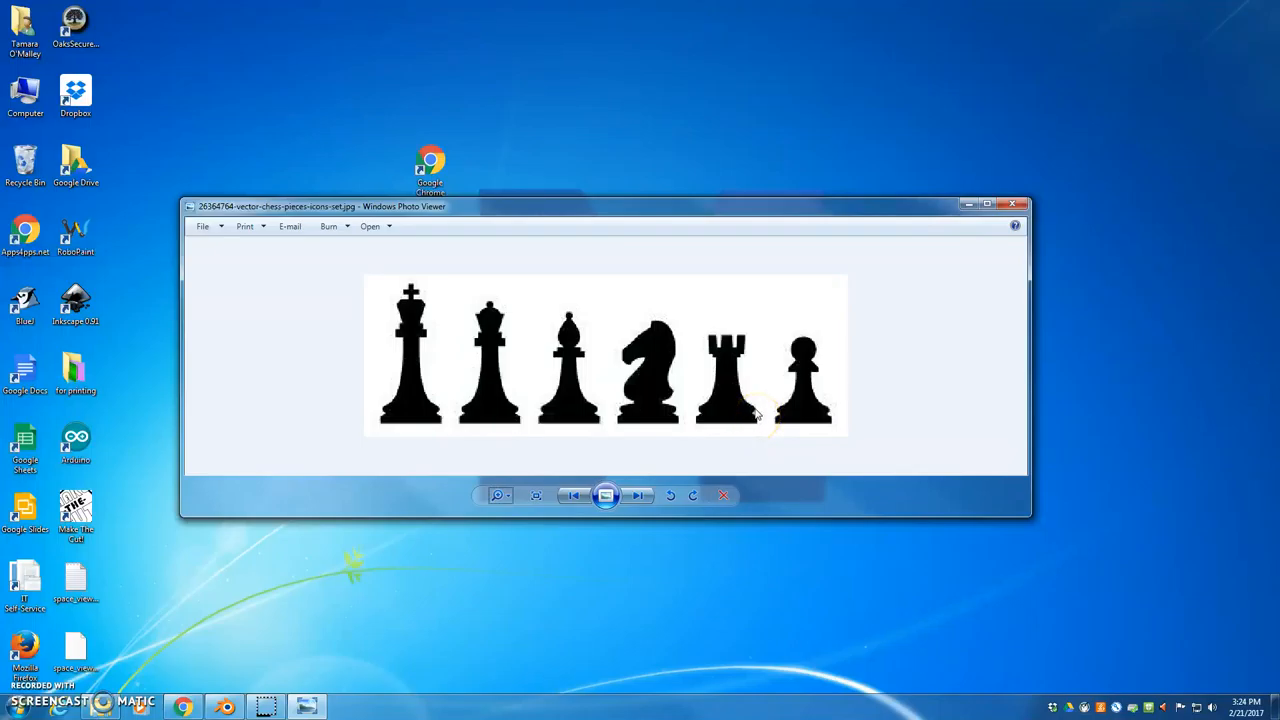
{"action": "mouse_move", "coordinate": [750, 404]}
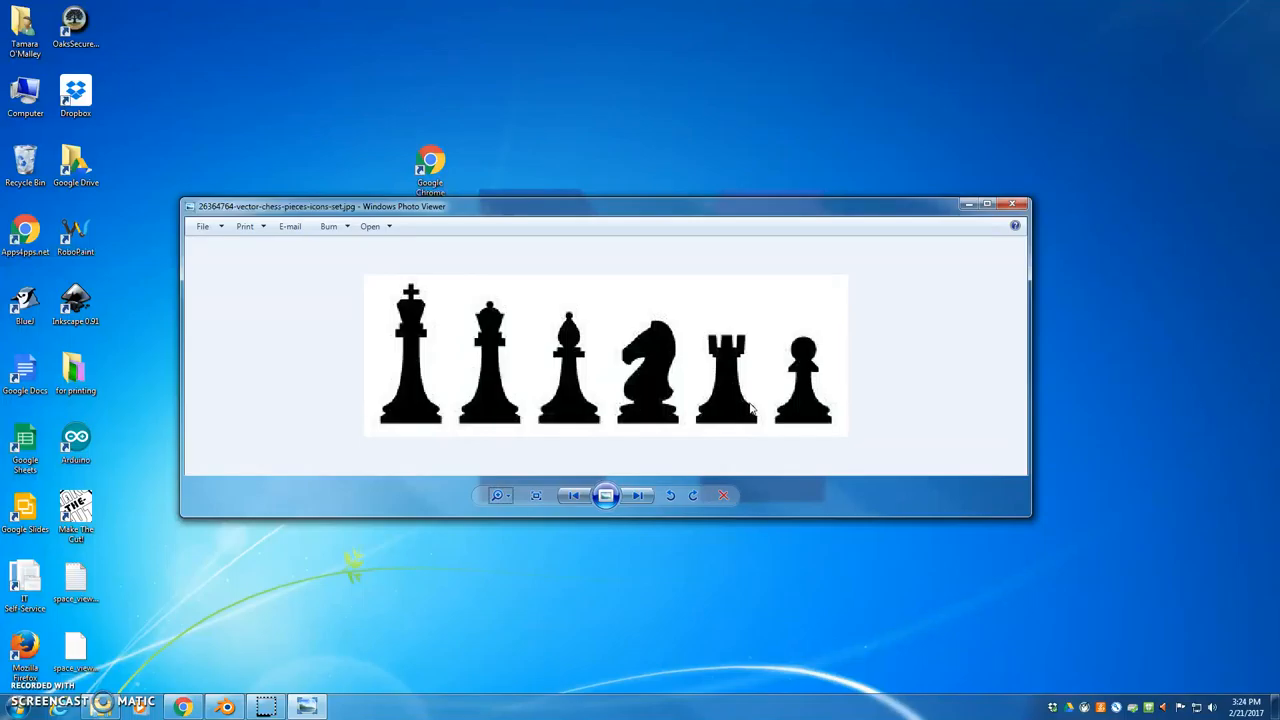
{"action": "mouse_move", "coordinate": [756, 420]}
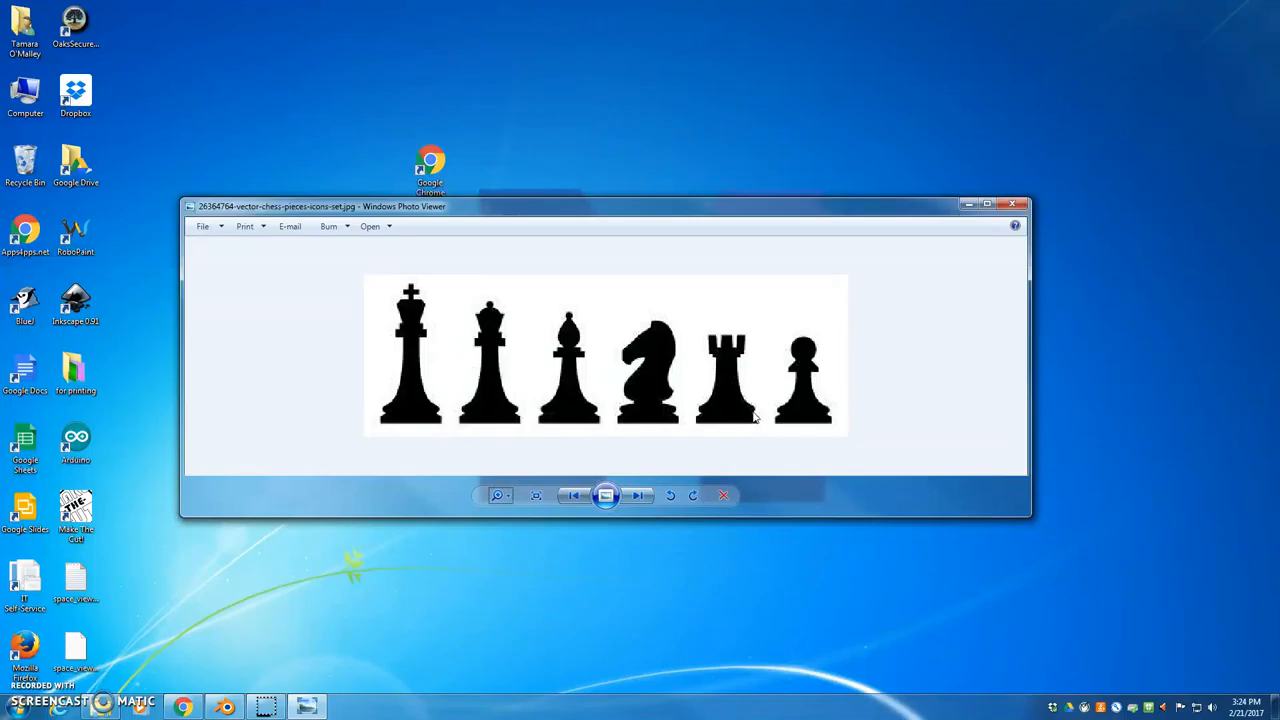
{"action": "mouse_move", "coordinate": [750, 406]}
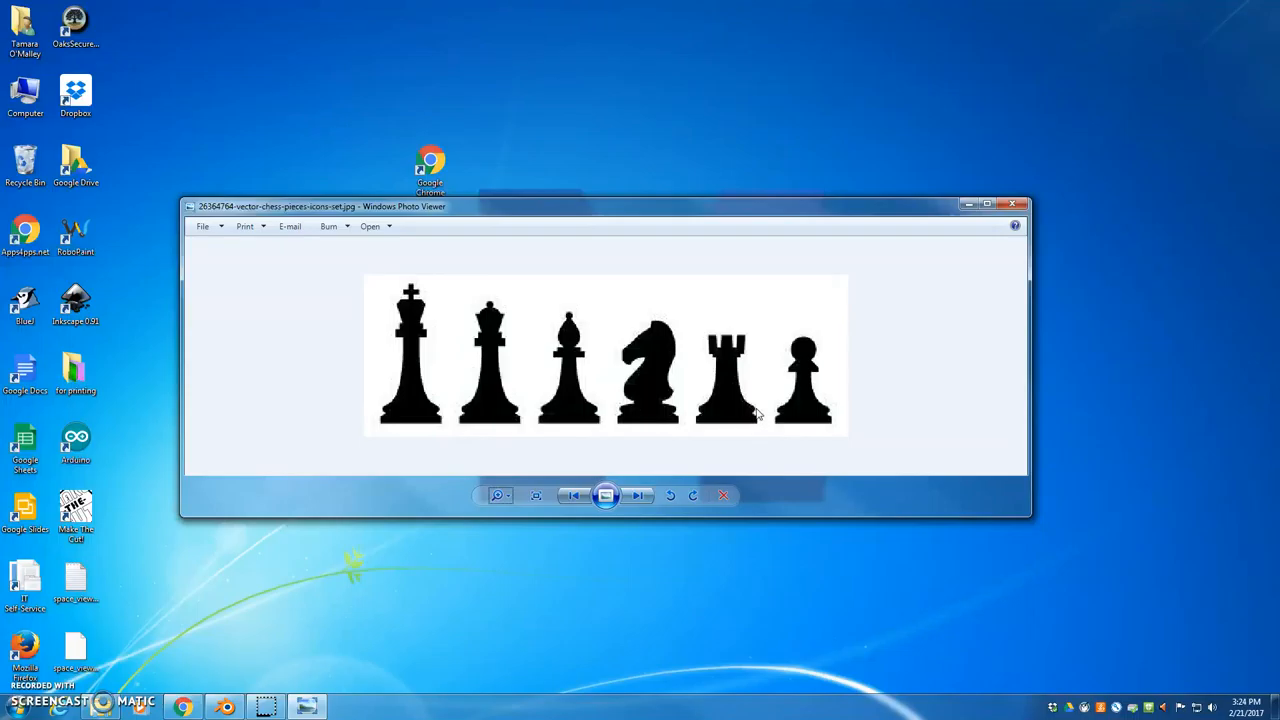
{"action": "mouse_move", "coordinate": [742, 406]}
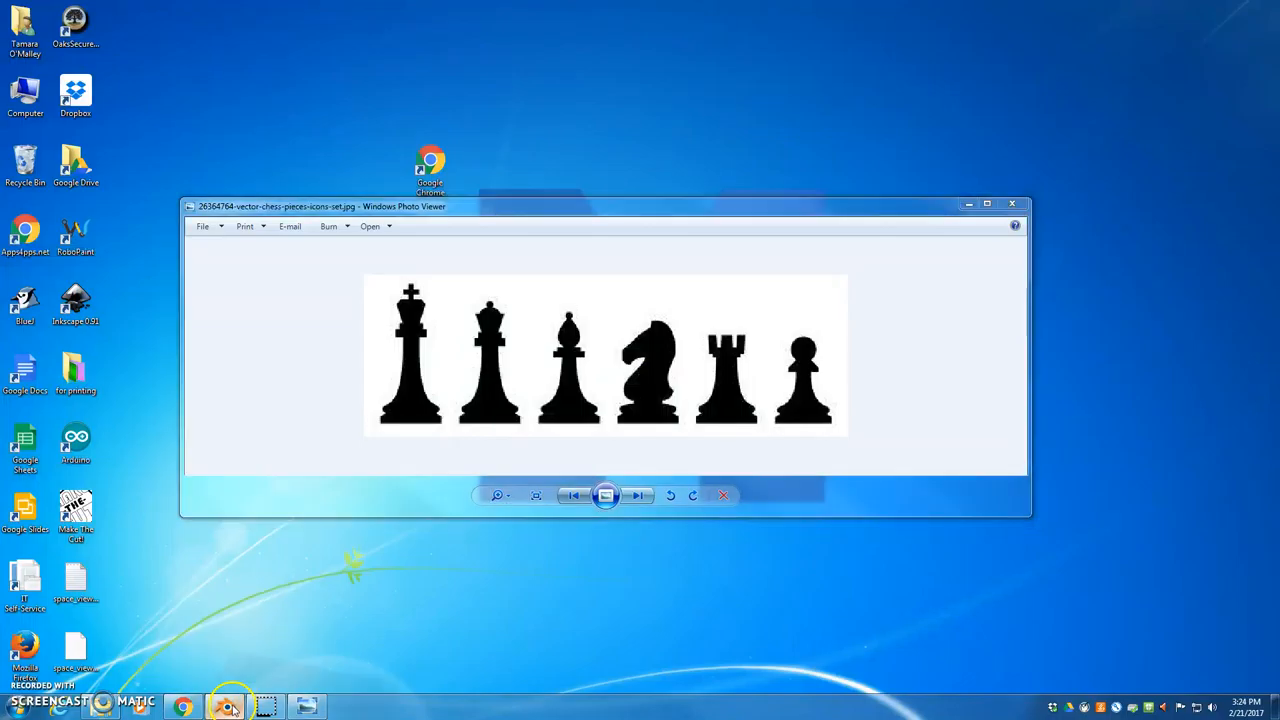
Return from the chess-pieces reference image to the rook model in Blender.
{"action": "left_click", "coordinate": [220, 704]}
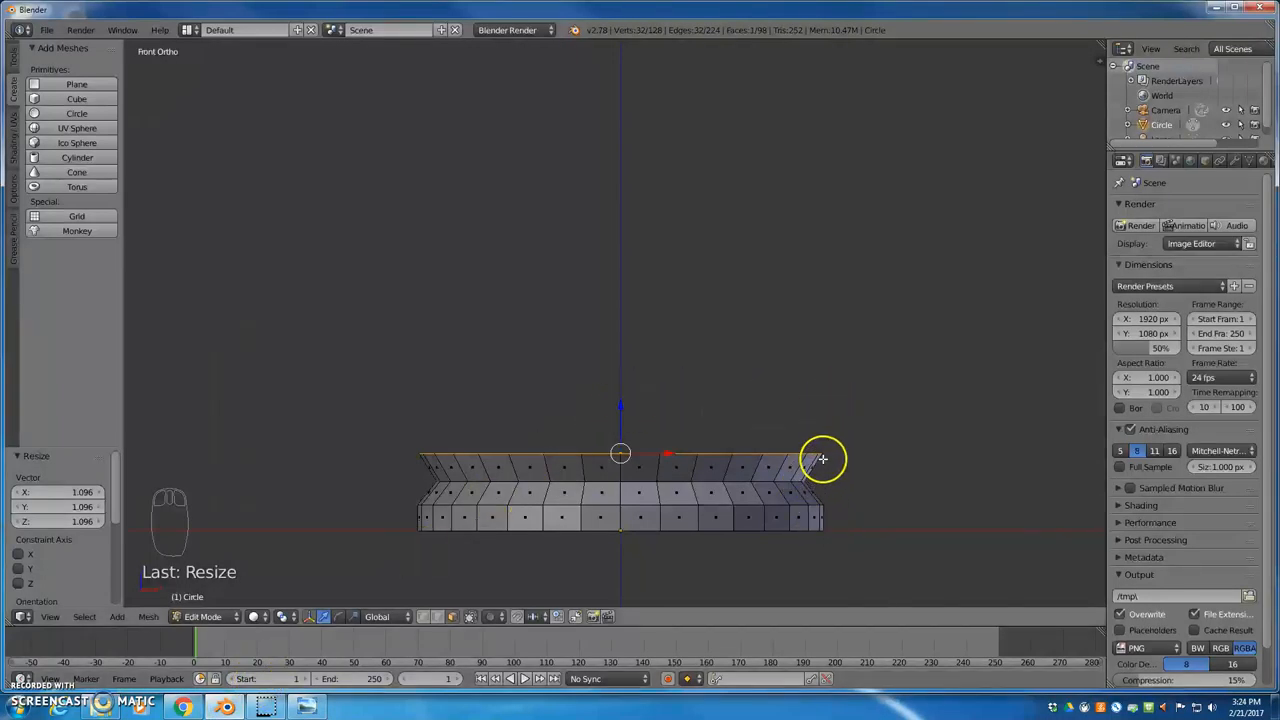
{"action": "mouse_move", "coordinate": [816, 436]}
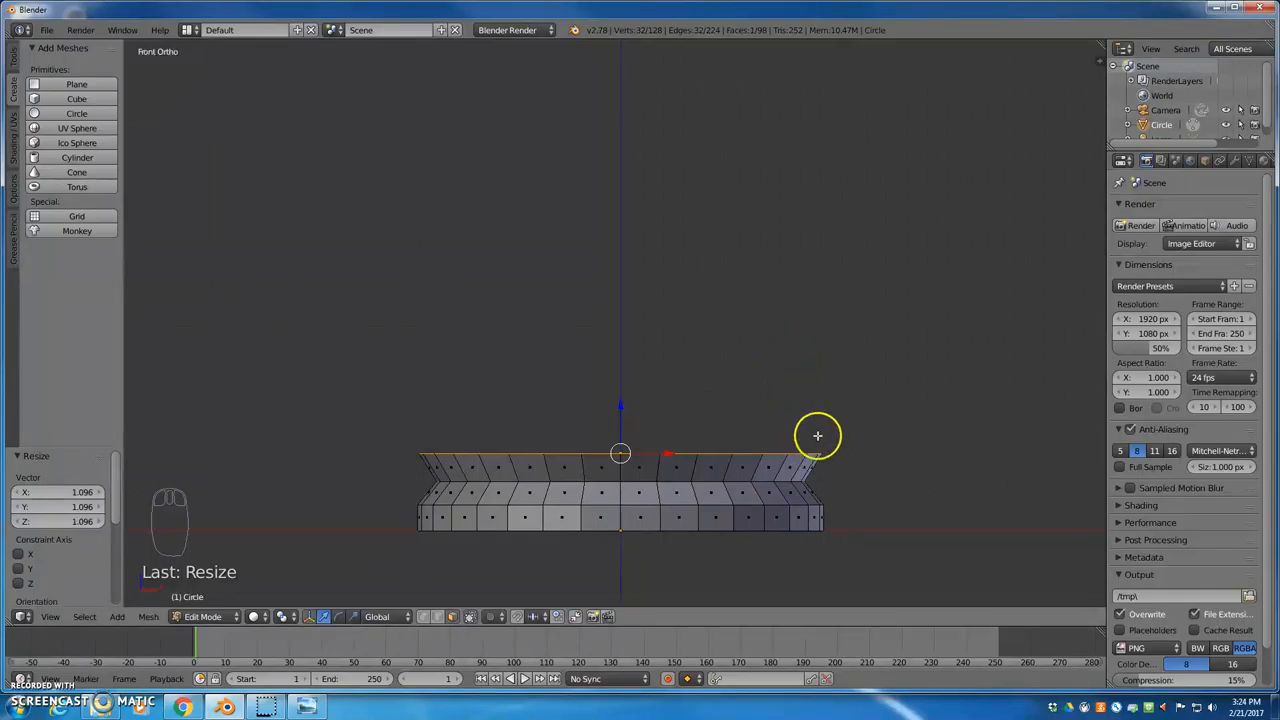
{"action": "mouse_move", "coordinate": [616, 426]}
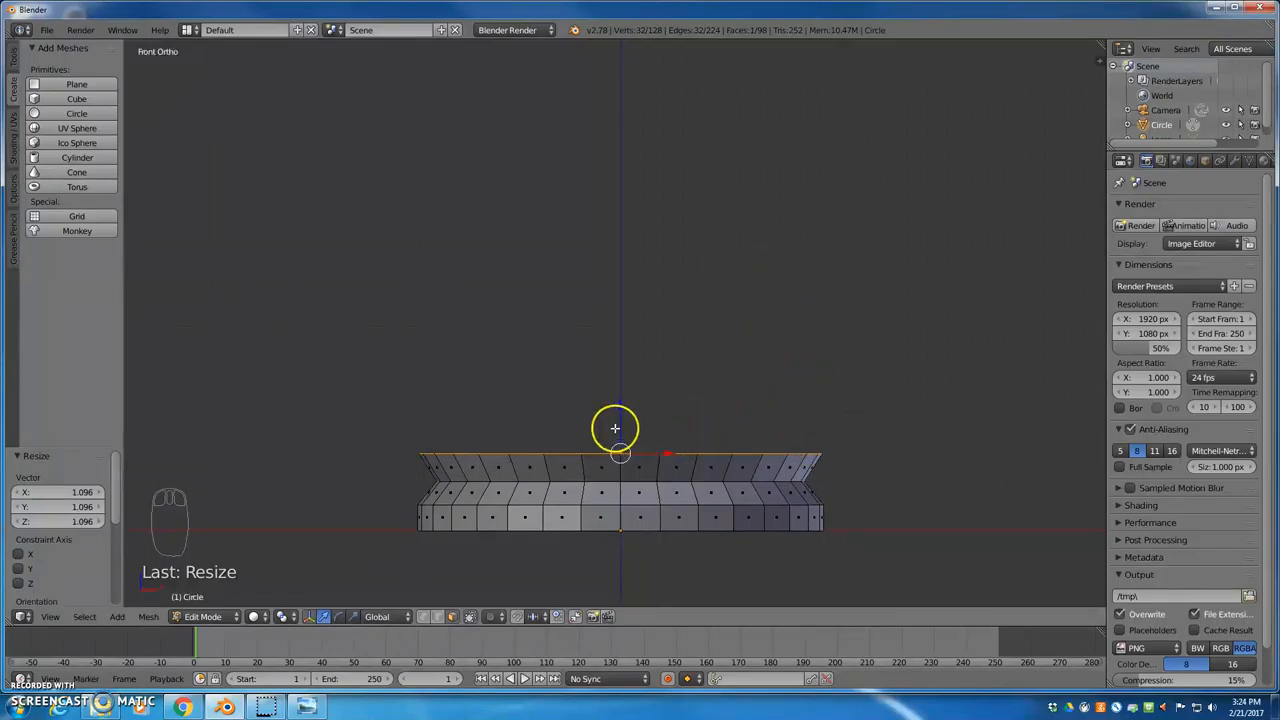
Extrude a tall body from the base and taper its top ring inward to about 0.579.
{"action": "key", "text": "E"}
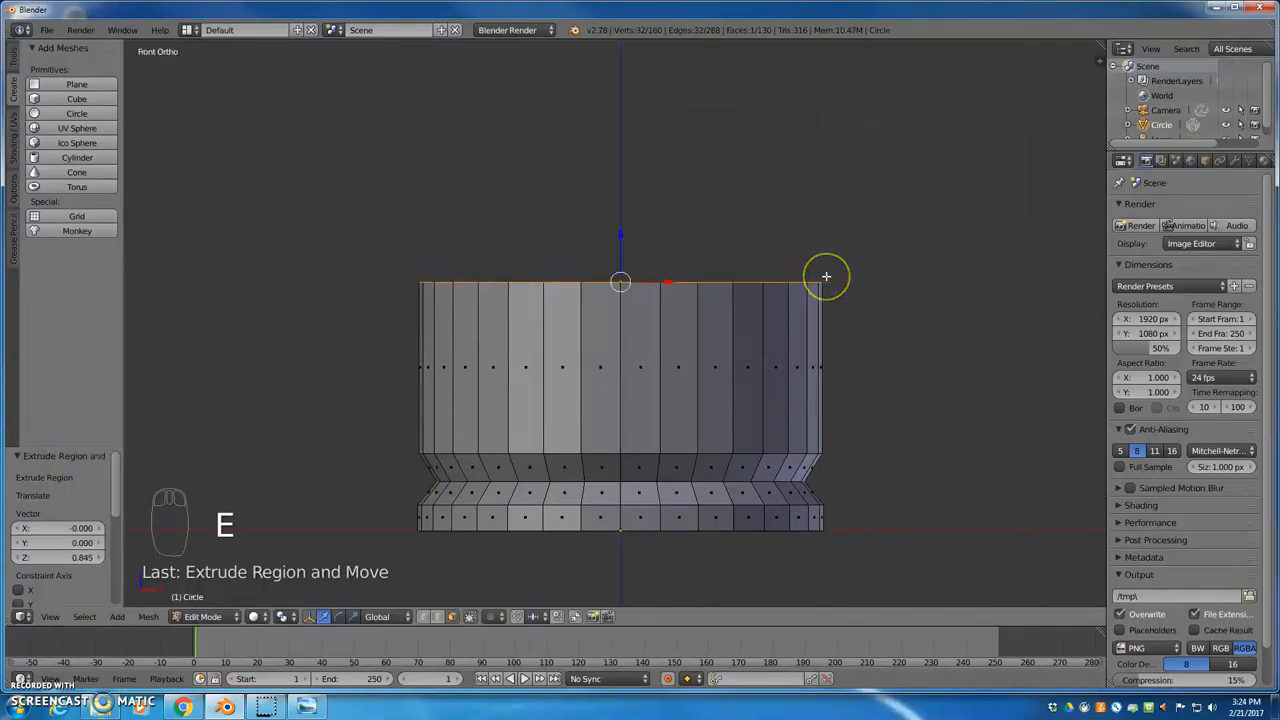
{"action": "key", "text": "s"}
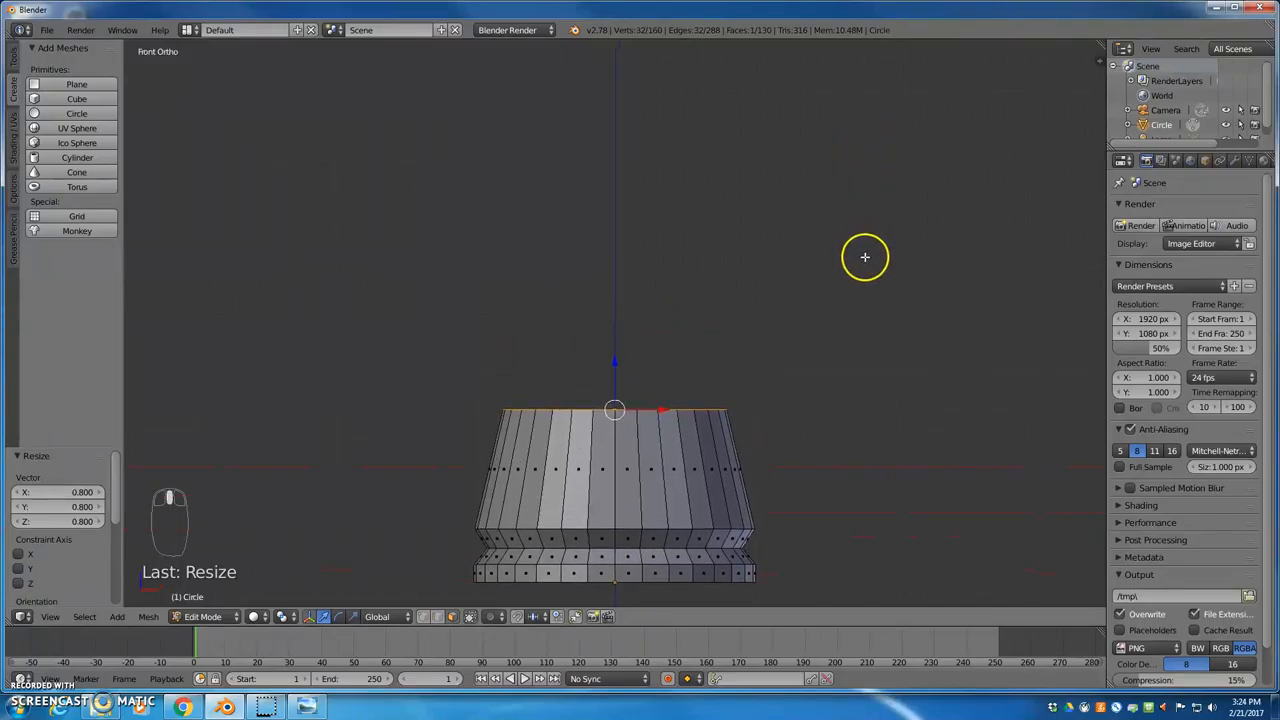
{"action": "mouse_move", "coordinate": [808, 310]}
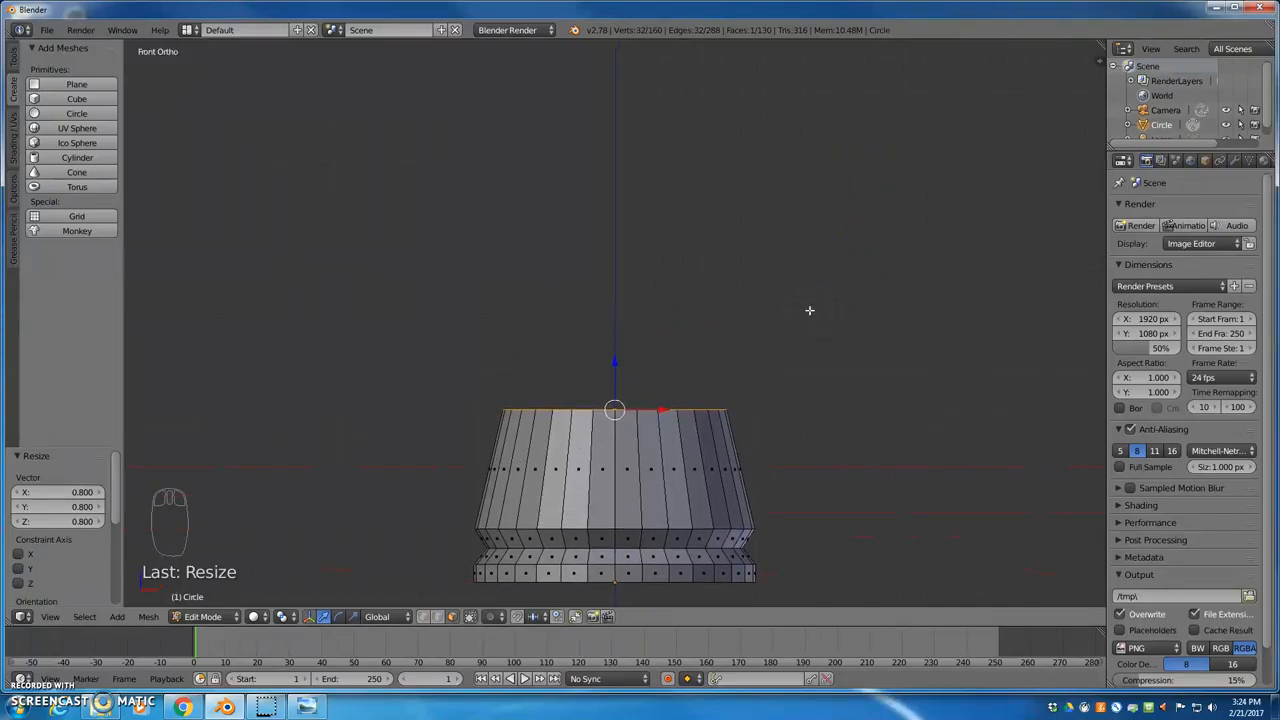
{"action": "key", "text": "e"}
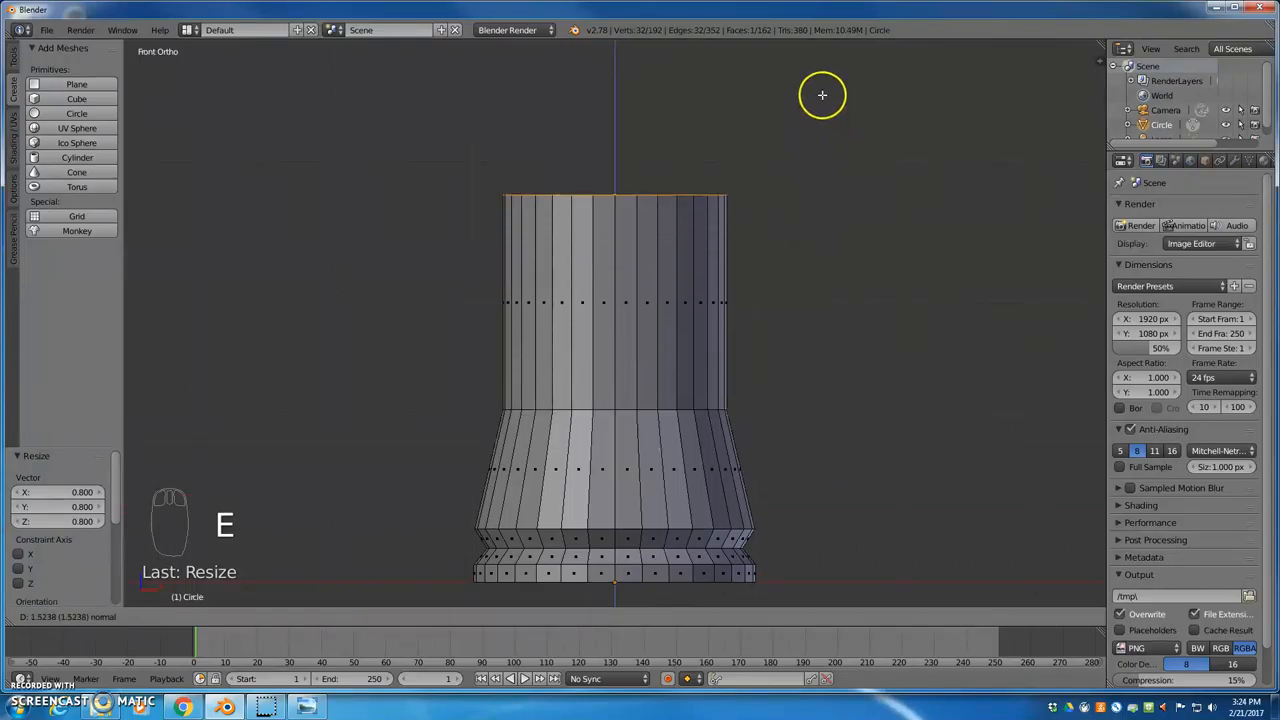
{"action": "key", "text": "e"}
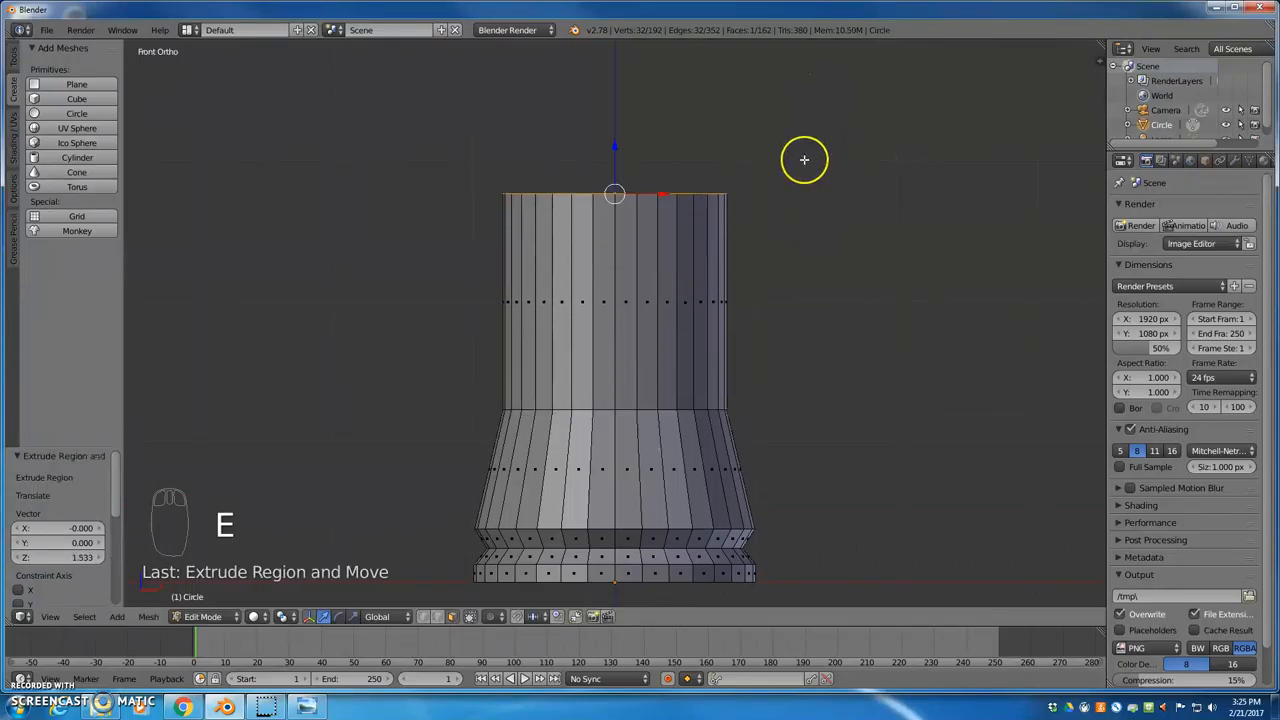
{"action": "key", "text": "s"}
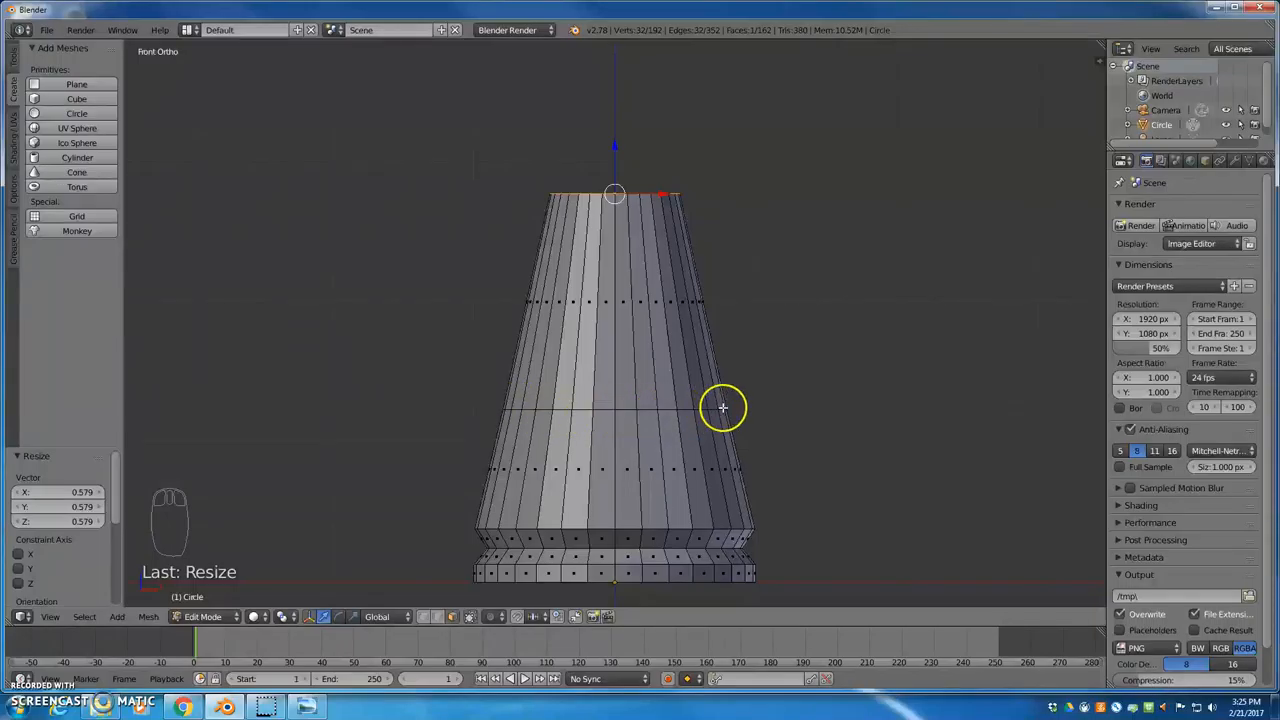
{"action": "mouse_move", "coordinate": [728, 410]}
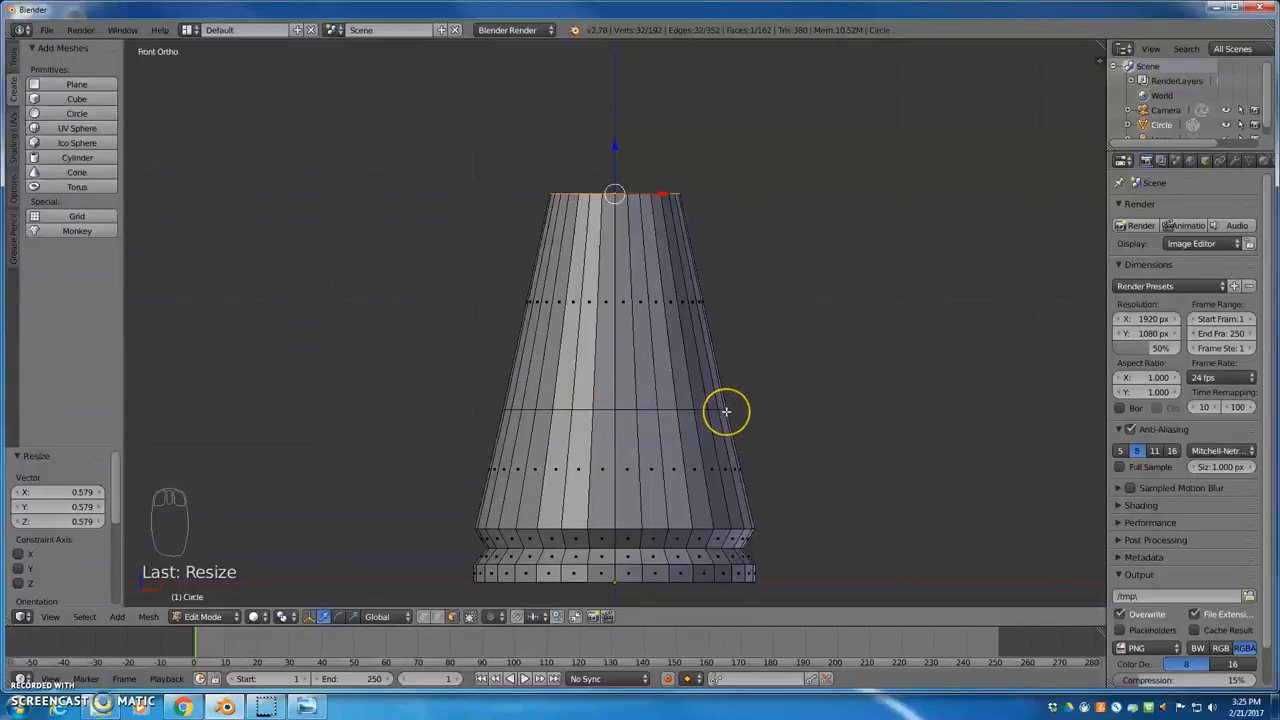
{"action": "mouse_move", "coordinate": [656, 408]}
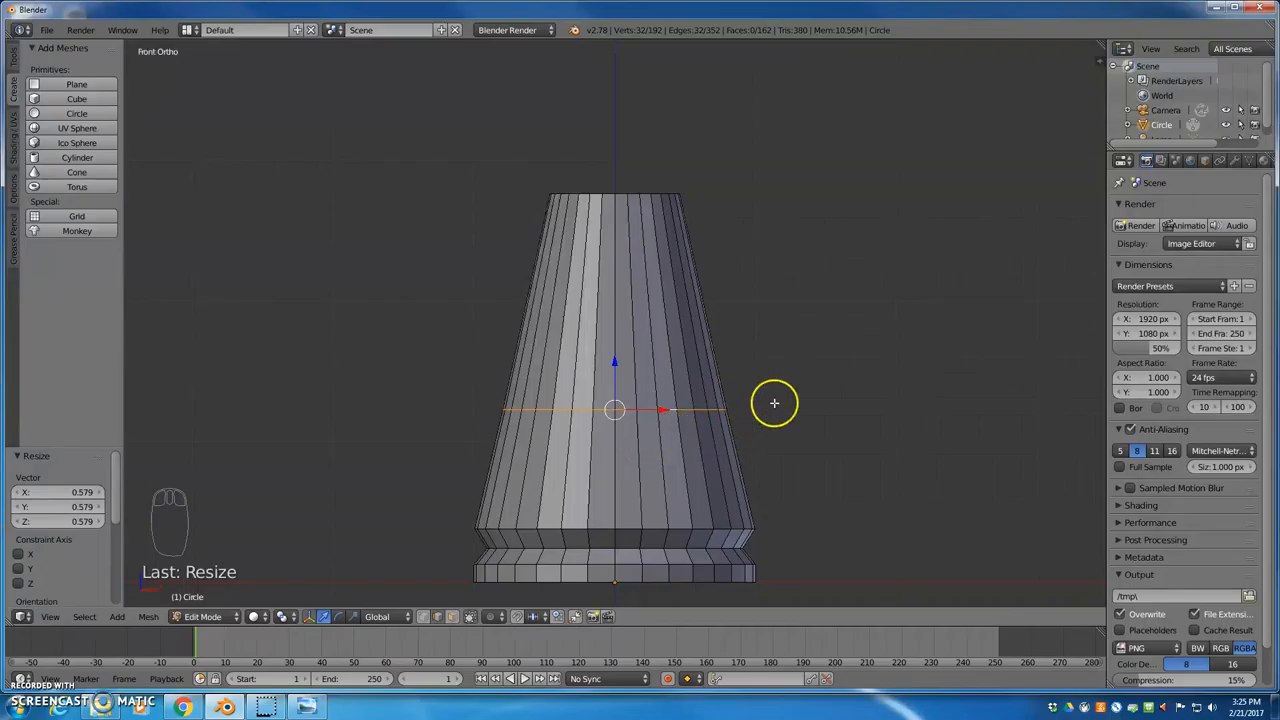
{"action": "mouse_move", "coordinate": [852, 408]}
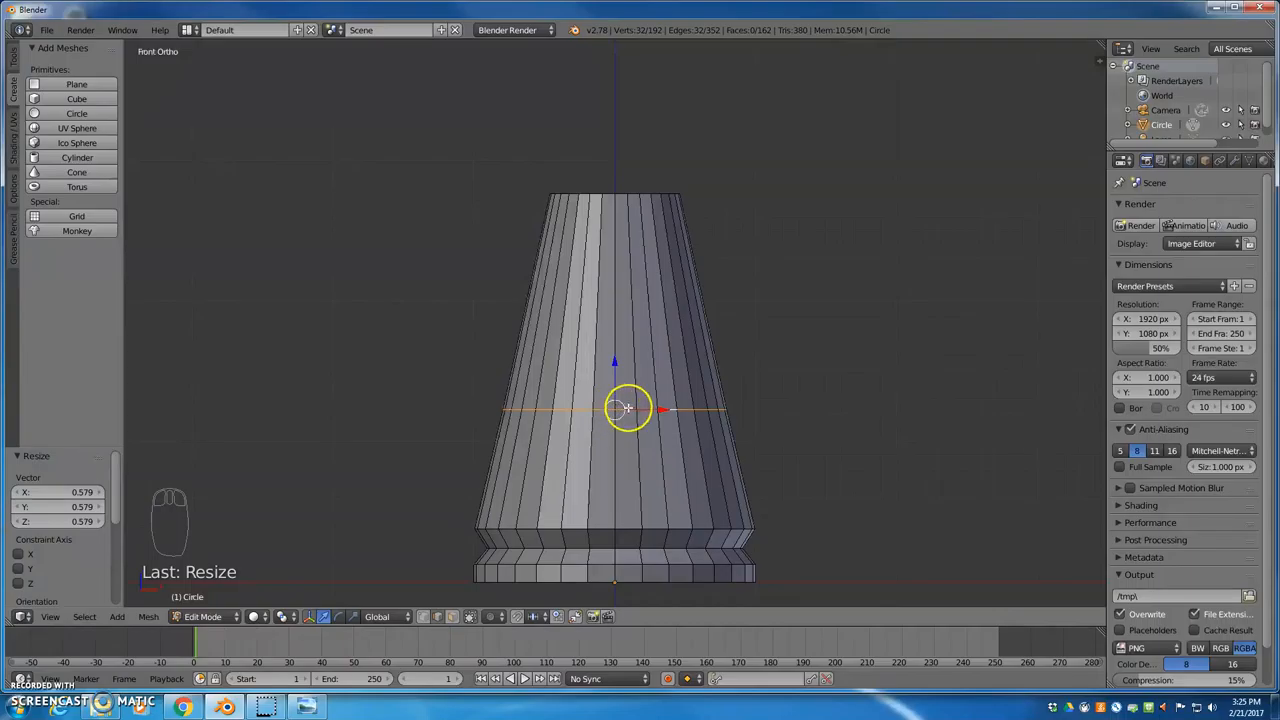
Scale a body ring to about 0.785 so the lower body flares above the base.
{"action": "key", "text": "s"}
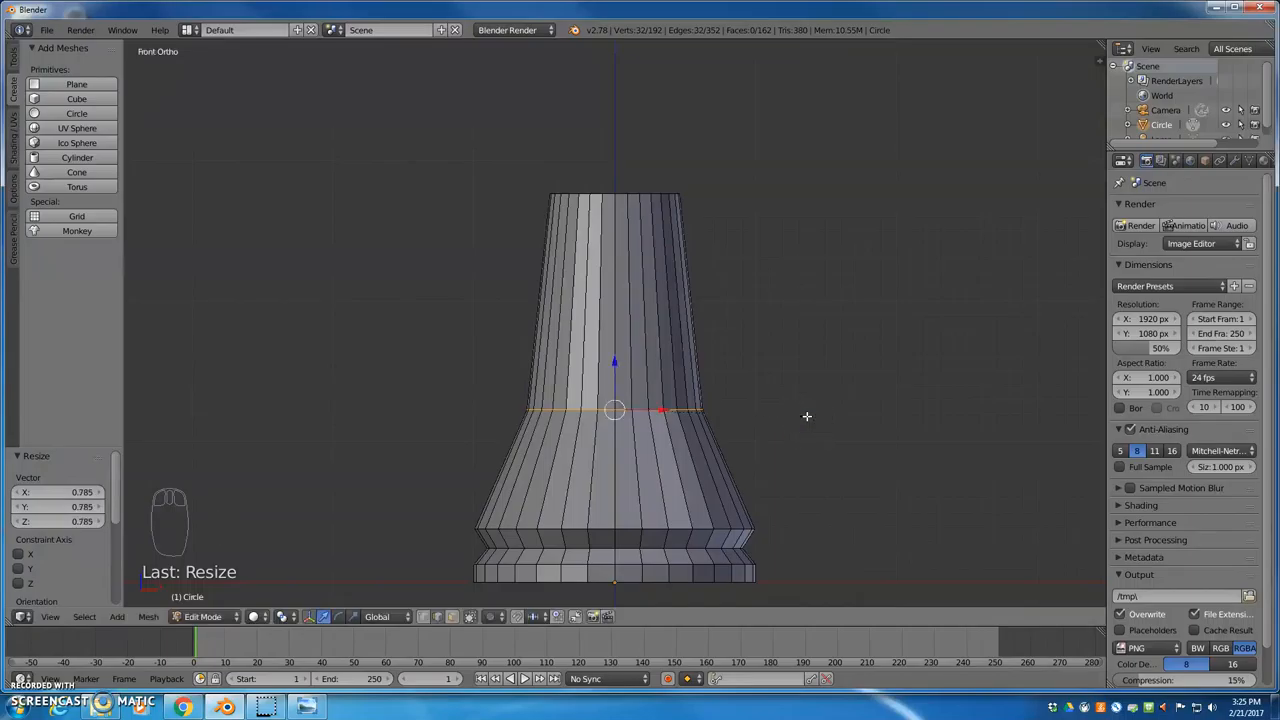
{"action": "mouse_move", "coordinate": [748, 352]}
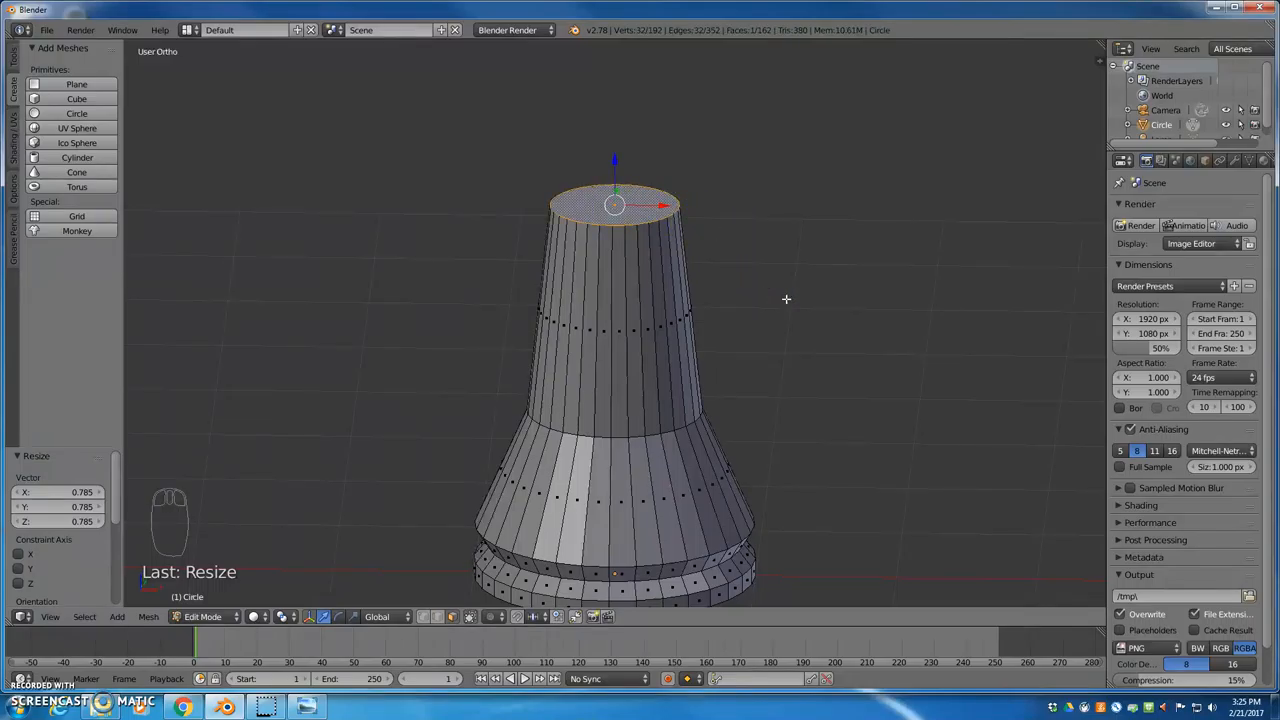
Extrude a short lip from the body's top ring to begin the upper ledge.
{"action": "key", "text": "KP_1"}
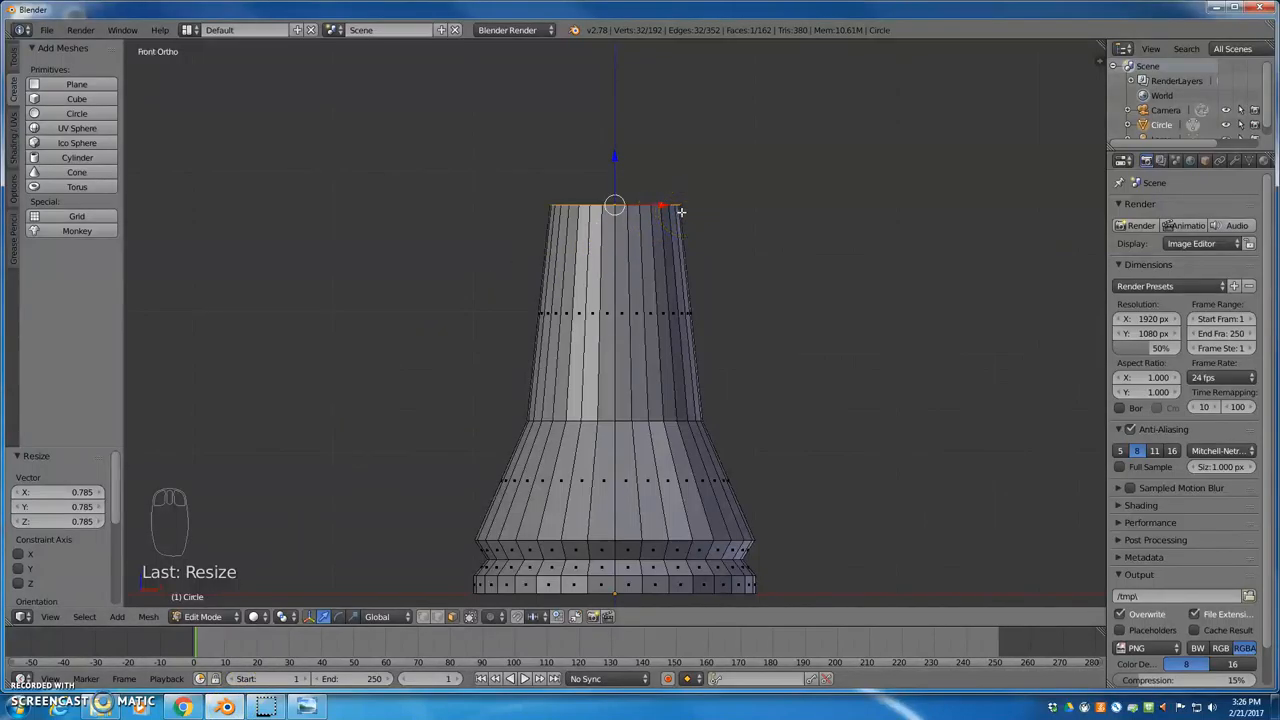
{"action": "key", "text": "e"}
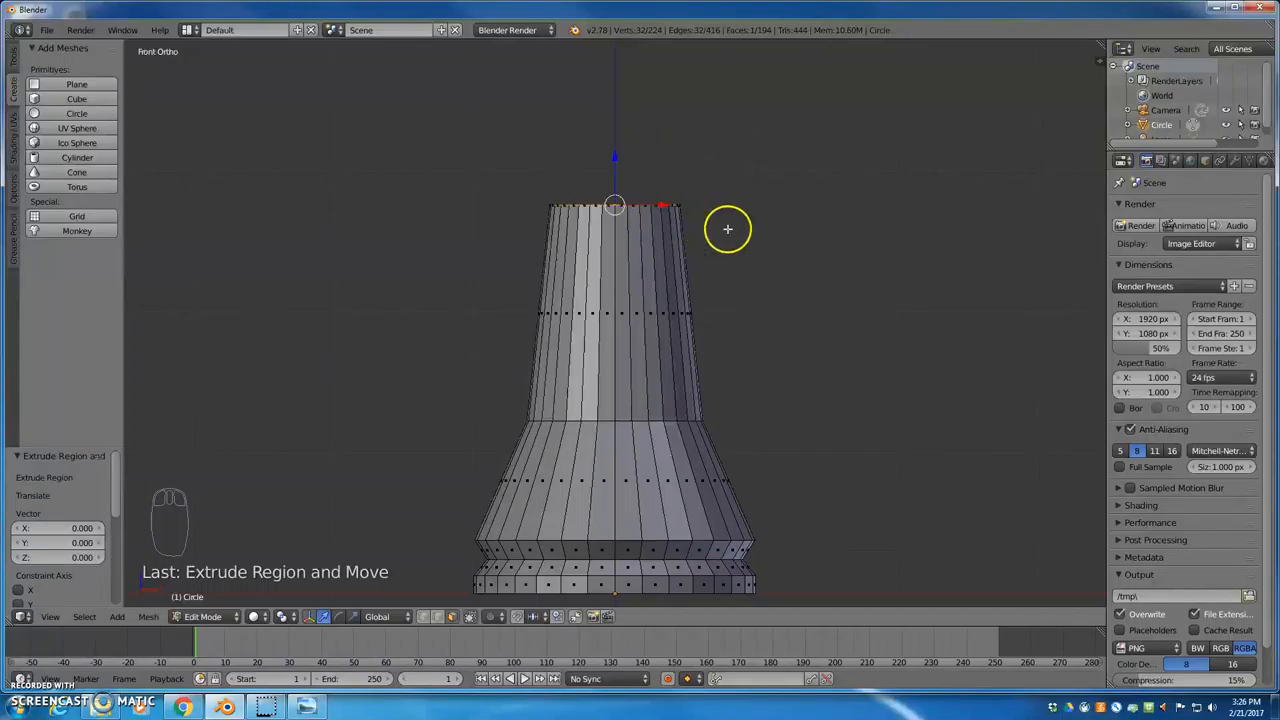
{"action": "left_click_drag", "start_coordinate": [728, 228], "coordinate": [642, 340]}
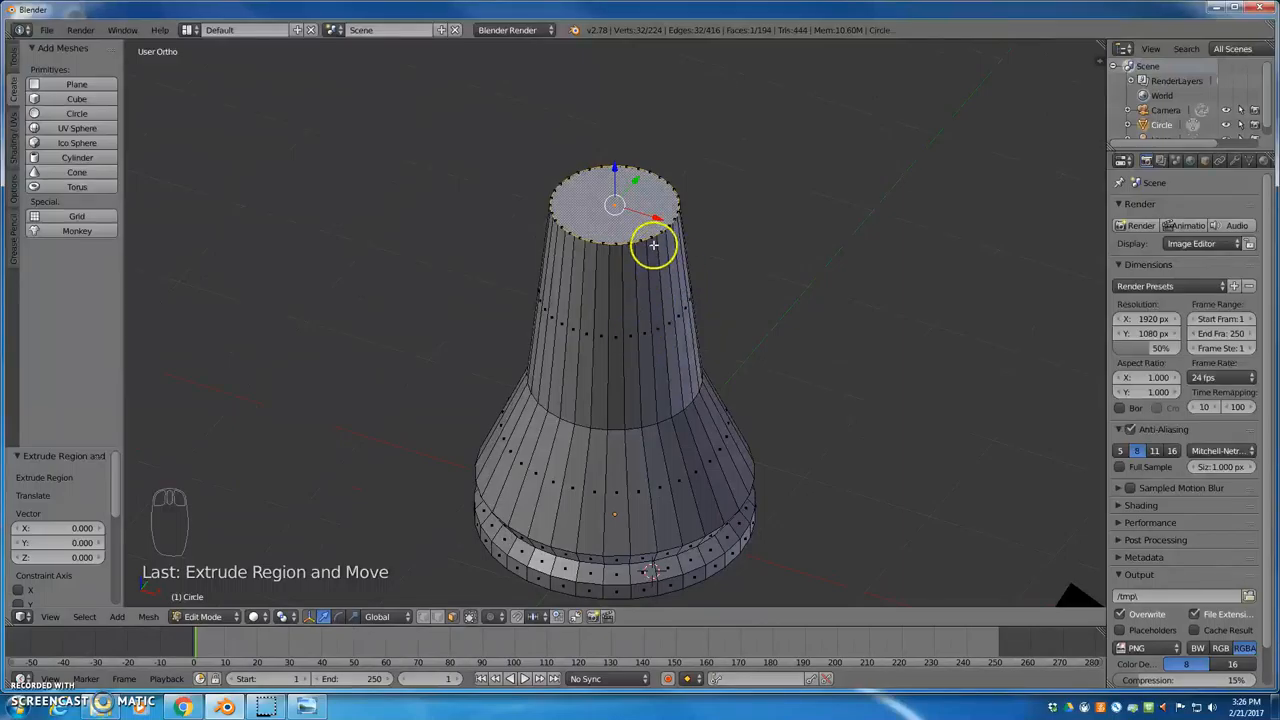
{"action": "mouse_move", "coordinate": [634, 240]}
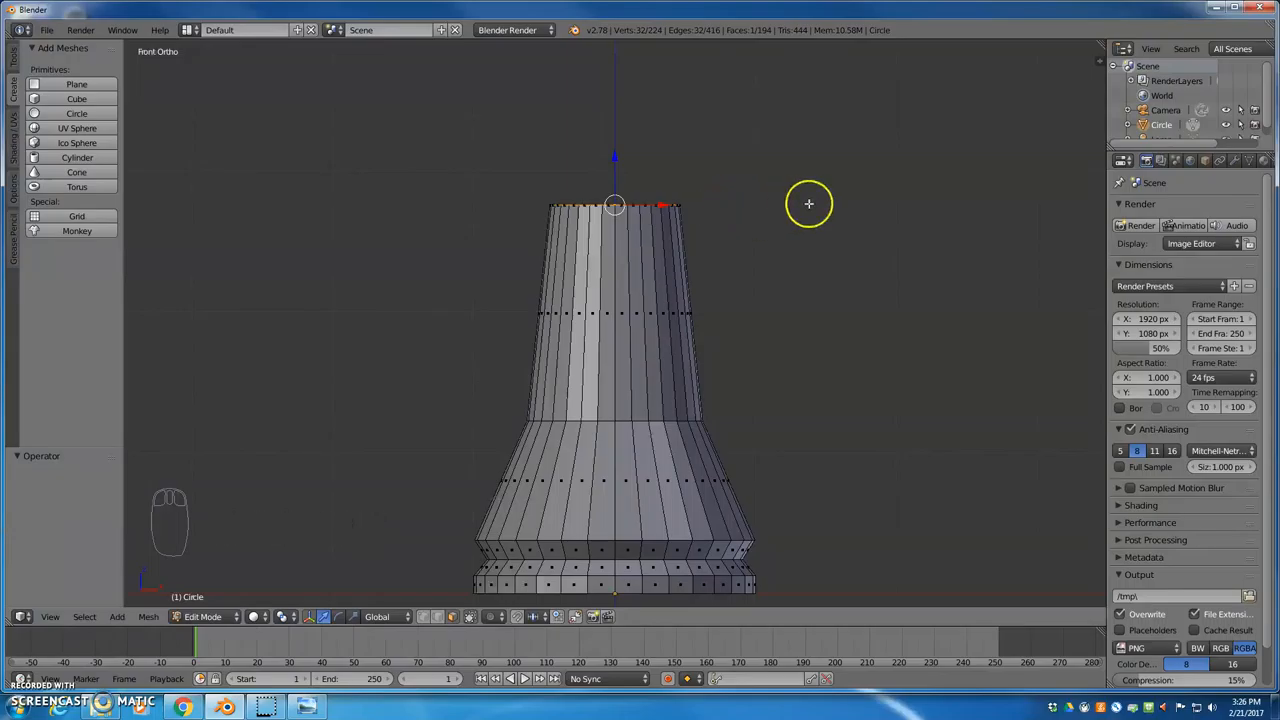
{"action": "key", "text": "s"}
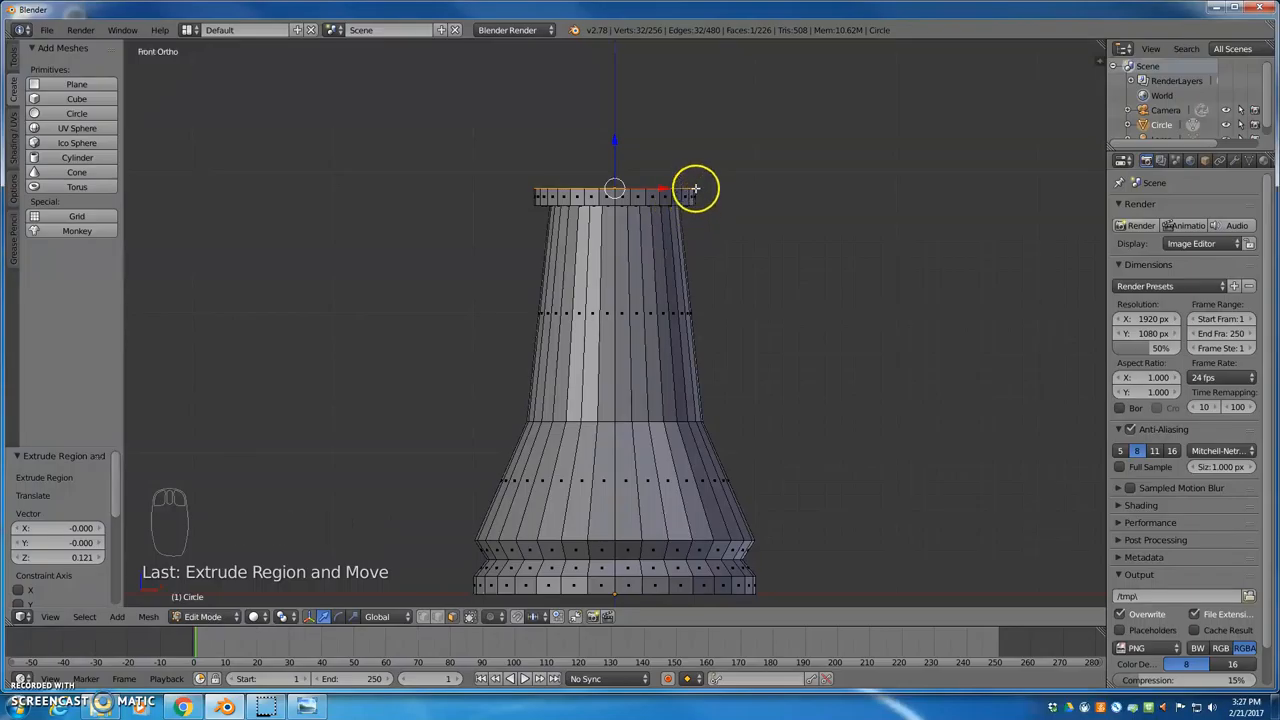
{"action": "mouse_move", "coordinate": [644, 376]}
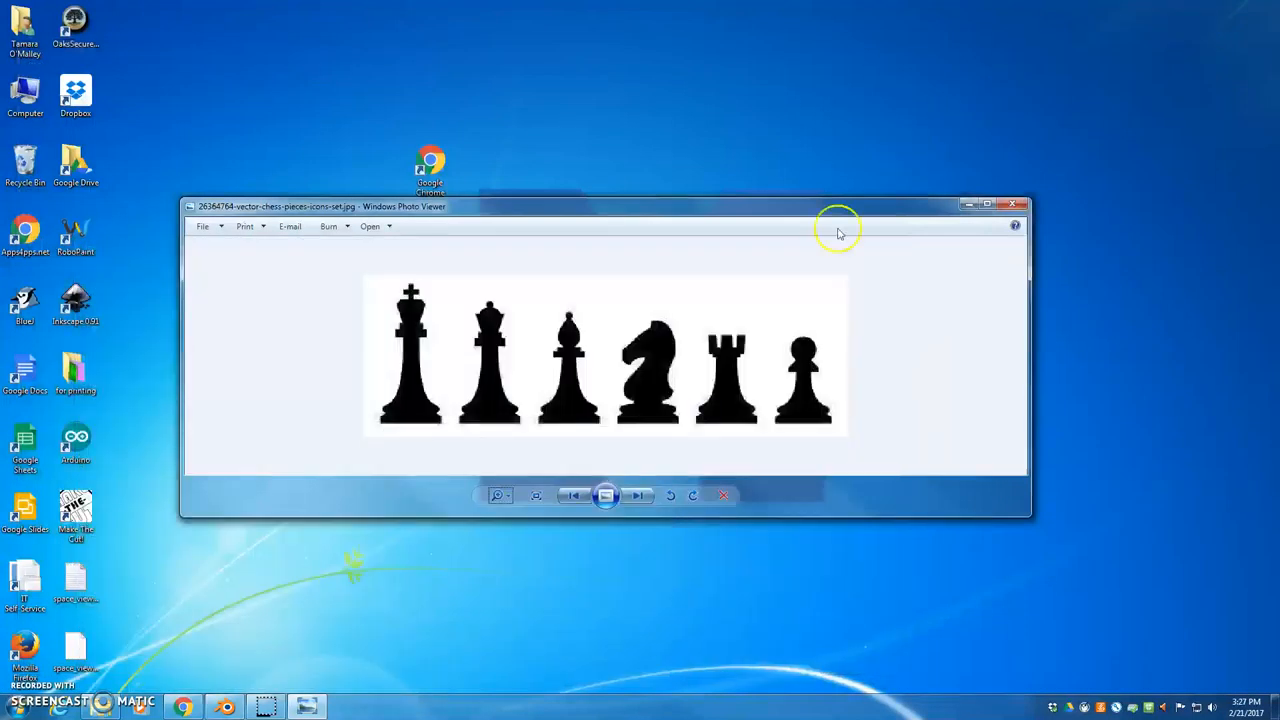
{"action": "mouse_move", "coordinate": [736, 356]}
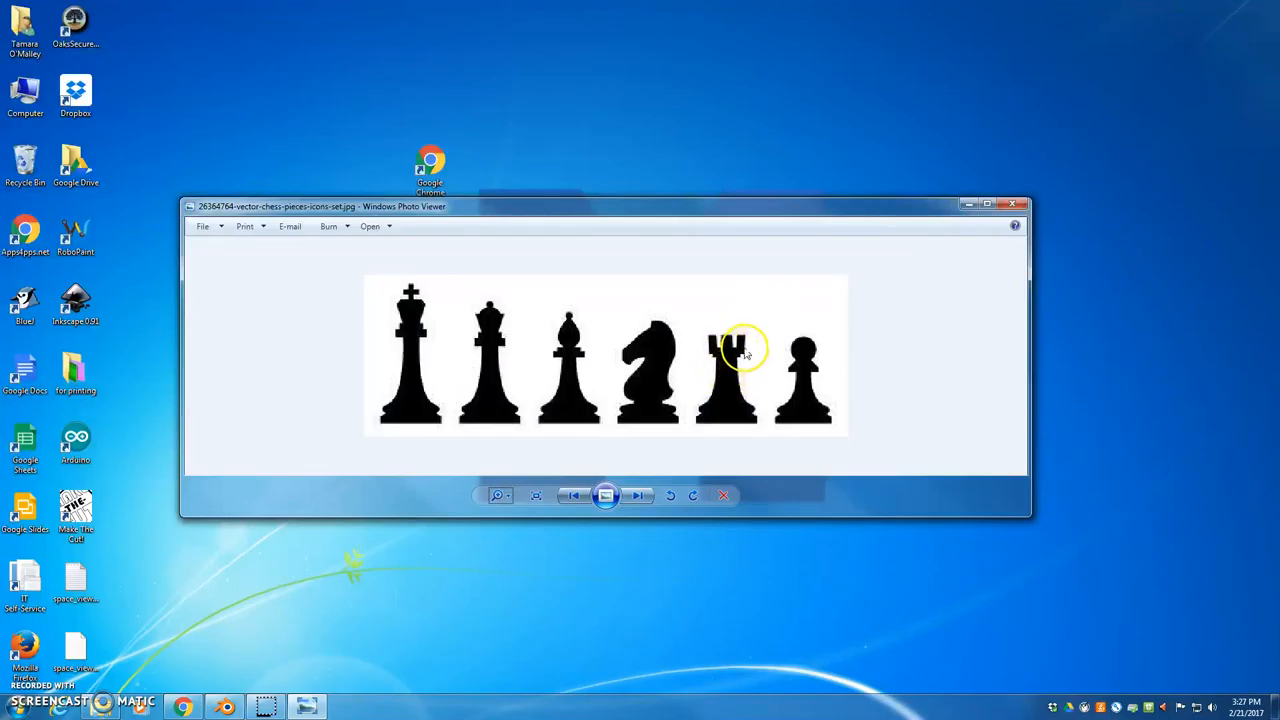
{"action": "mouse_move", "coordinate": [736, 352]}
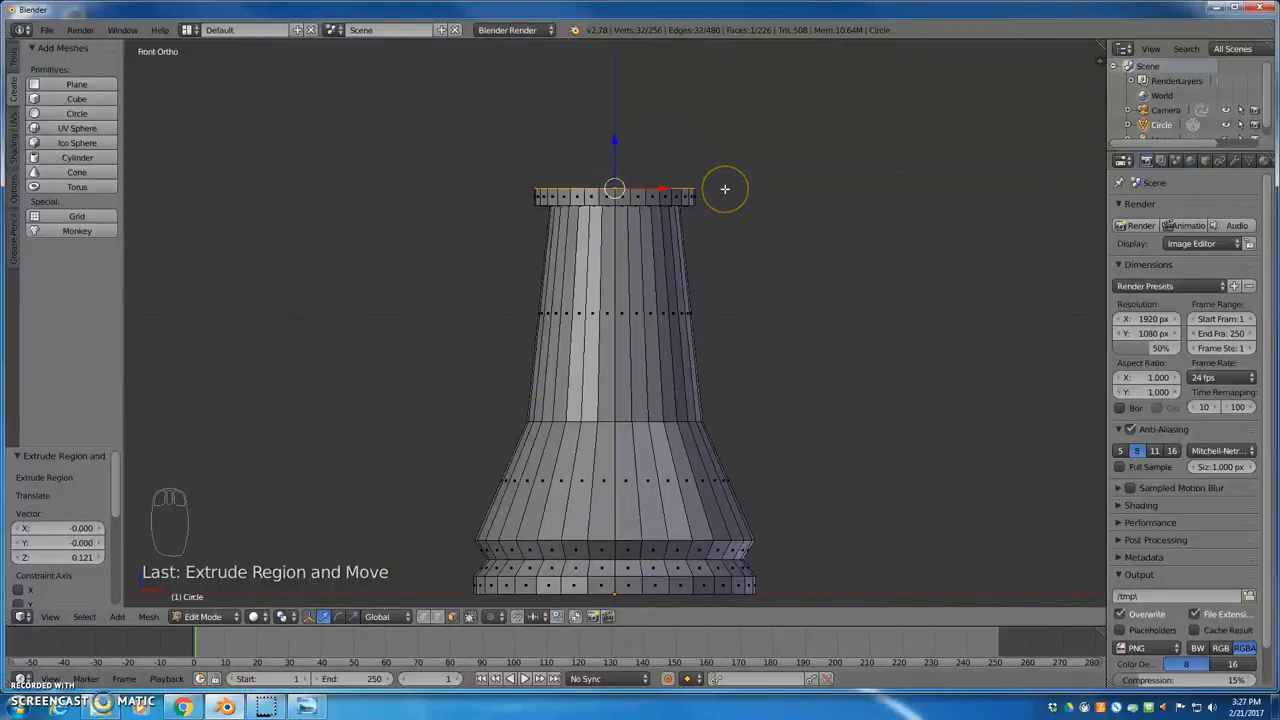
Widen the top ring to 1.143 and extrude it straight up along Z into the head block.
{"action": "key", "text": "e"}
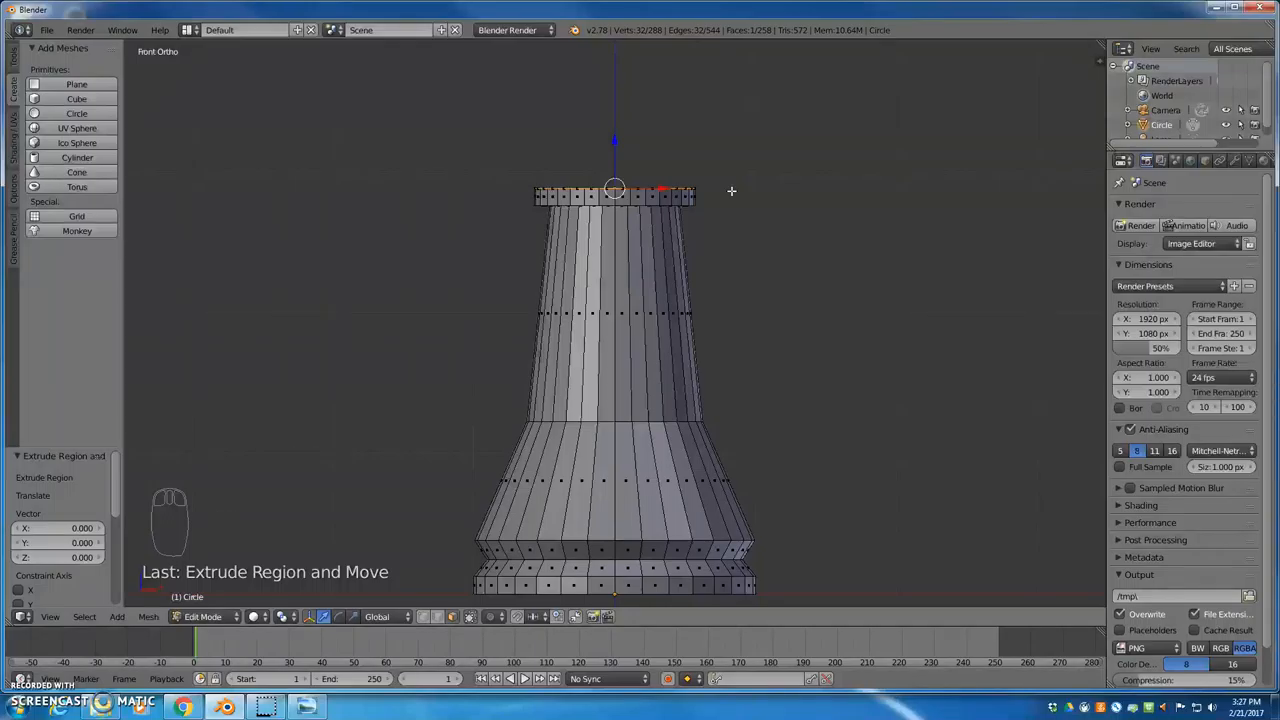
{"action": "key", "text": "s"}
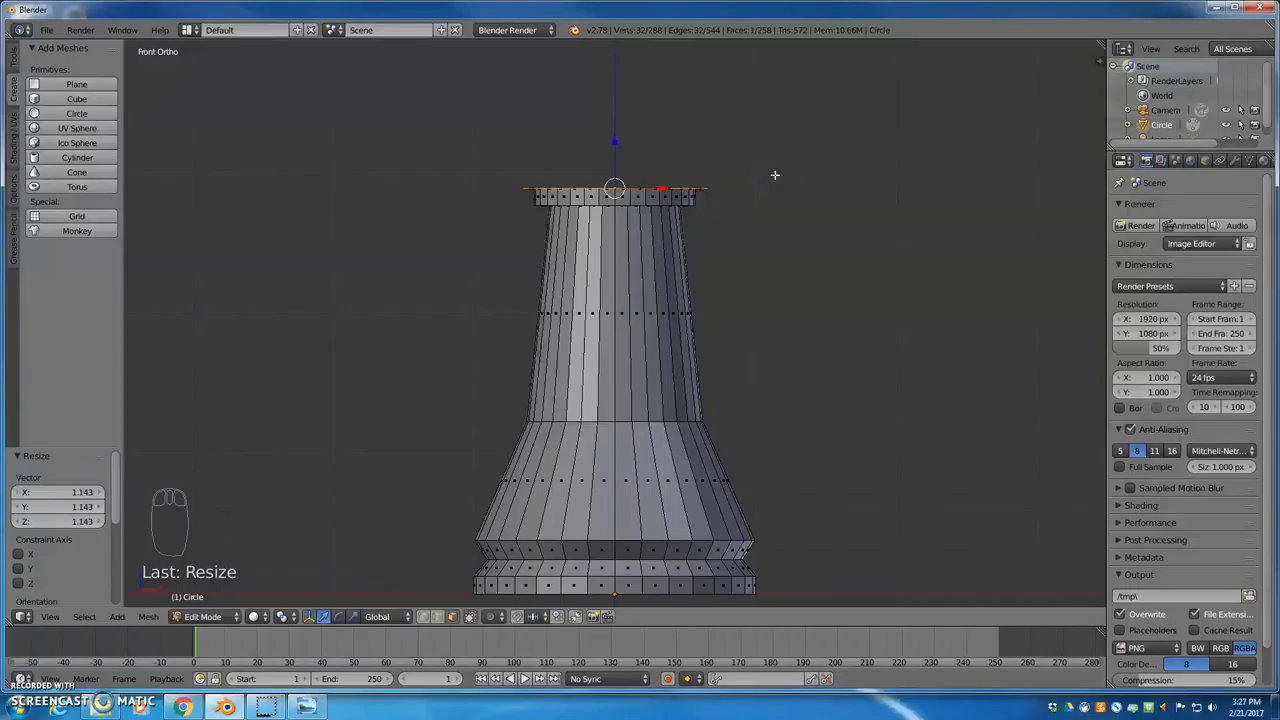
{"action": "key", "text": "e"}
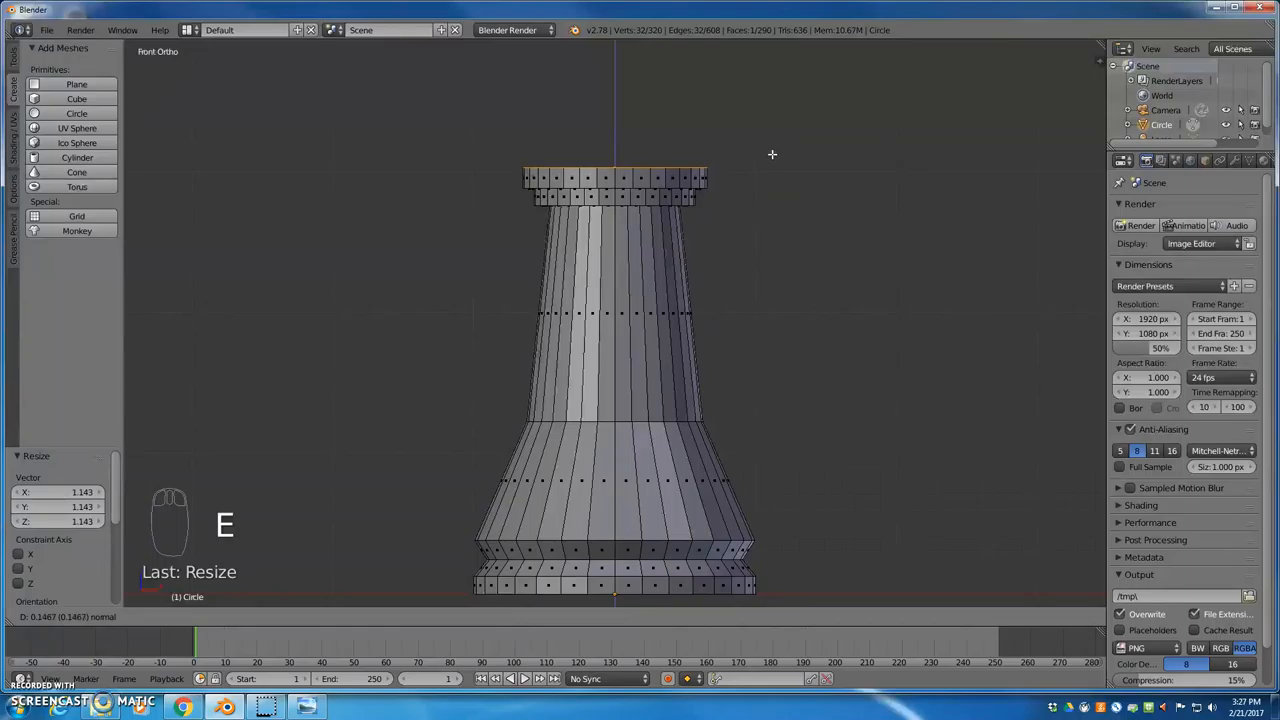
{"action": "key", "text": "E"}
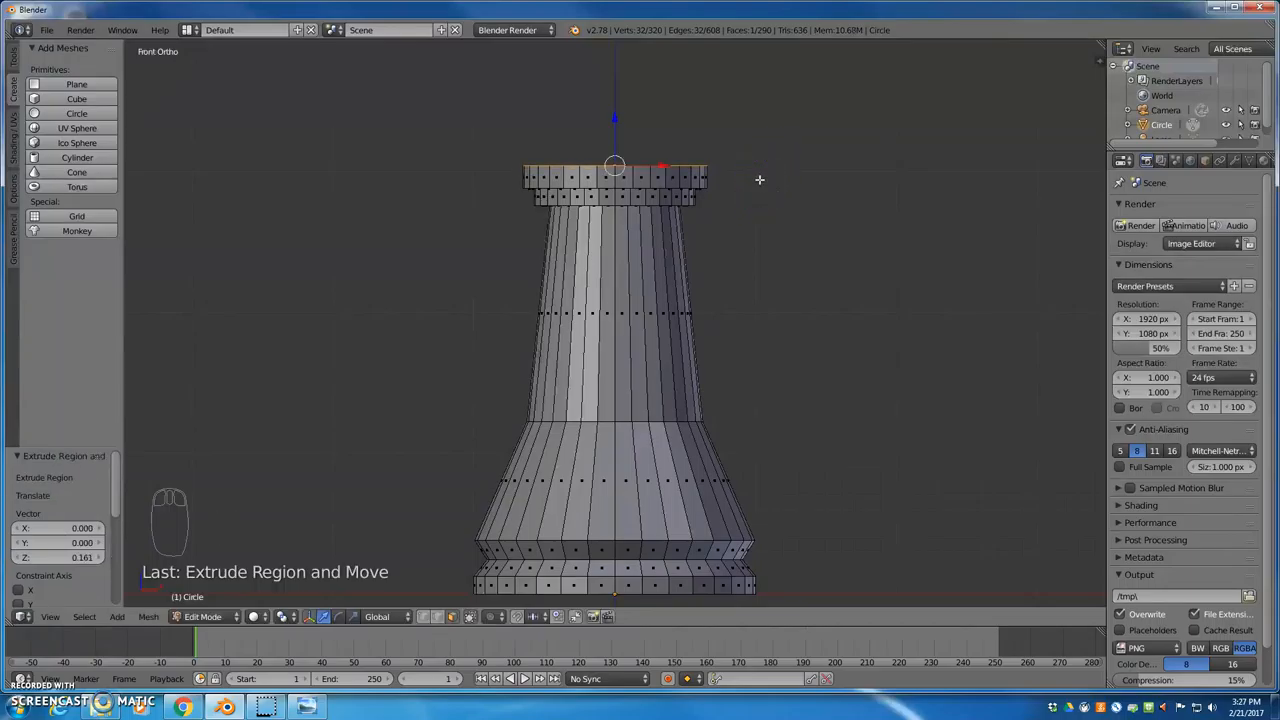
{"action": "key", "text": "e"}
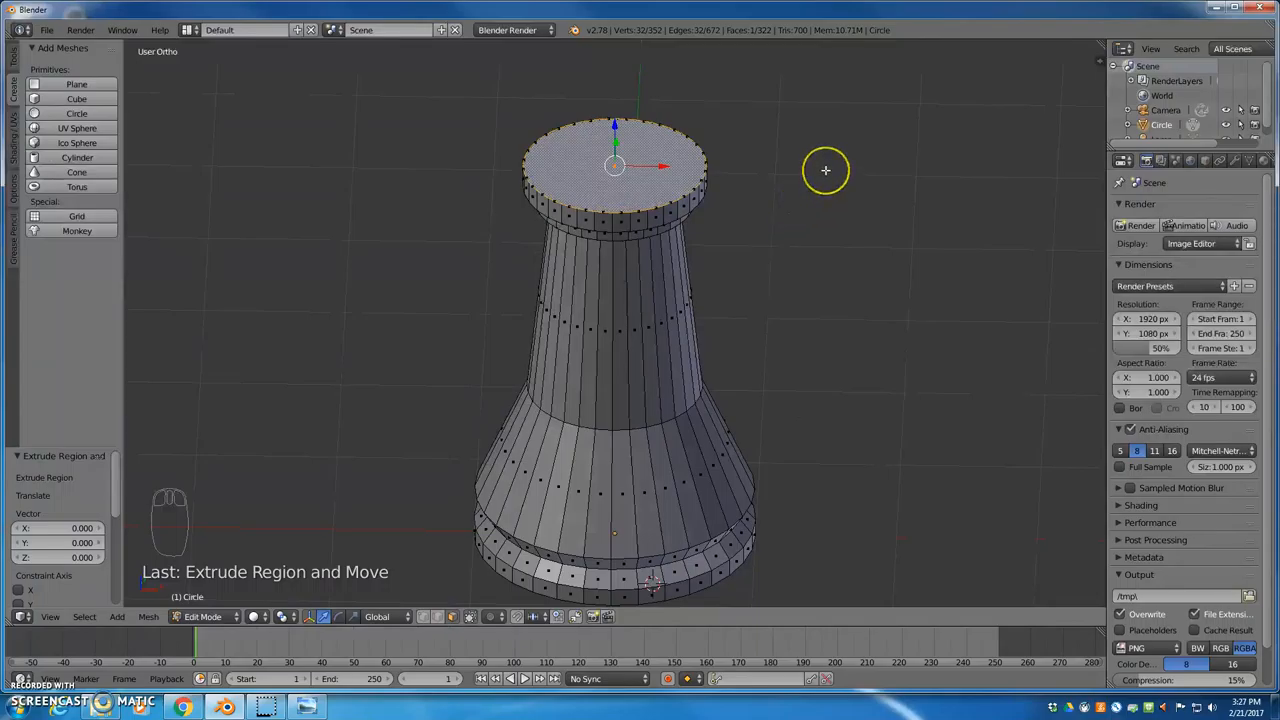
Scale the top face inward to 0.633, then extrude alternating rim segments upward into battlements.
{"action": "key", "text": "s"}
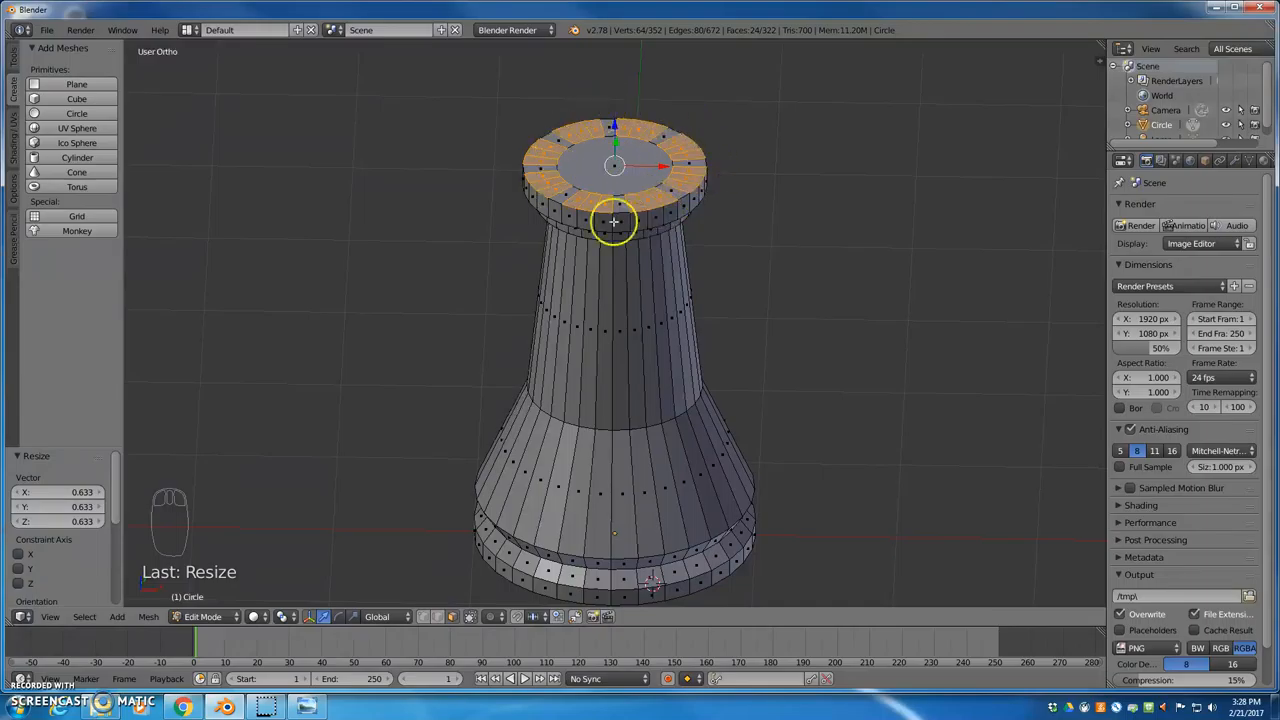
{"action": "key", "text": "e"}
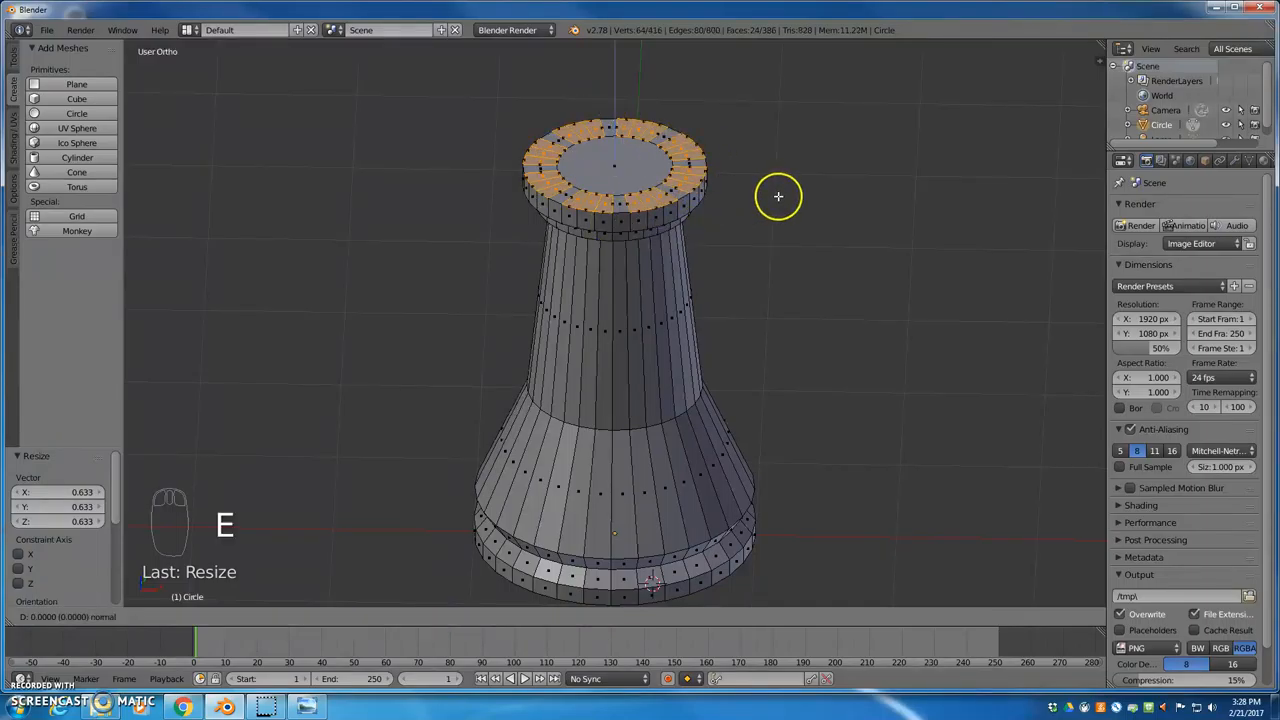
{"action": "key", "text": "e"}
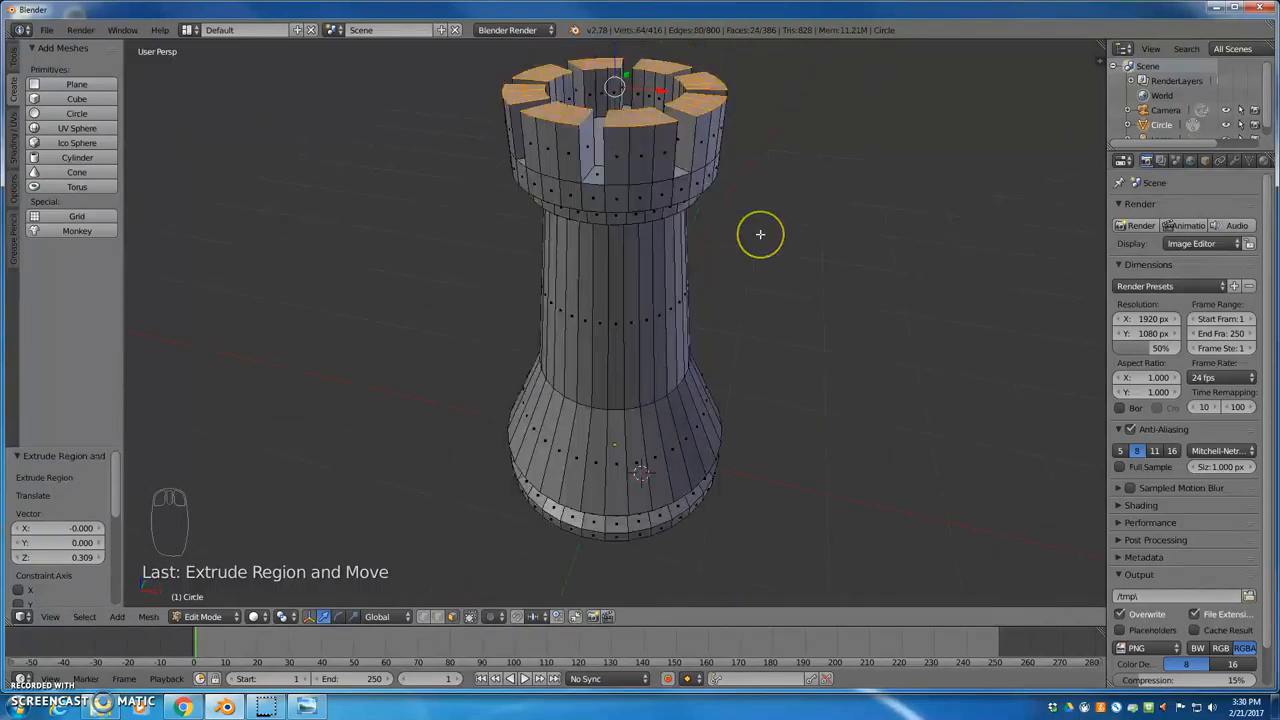
{"action": "mouse_move", "coordinate": [784, 272]}
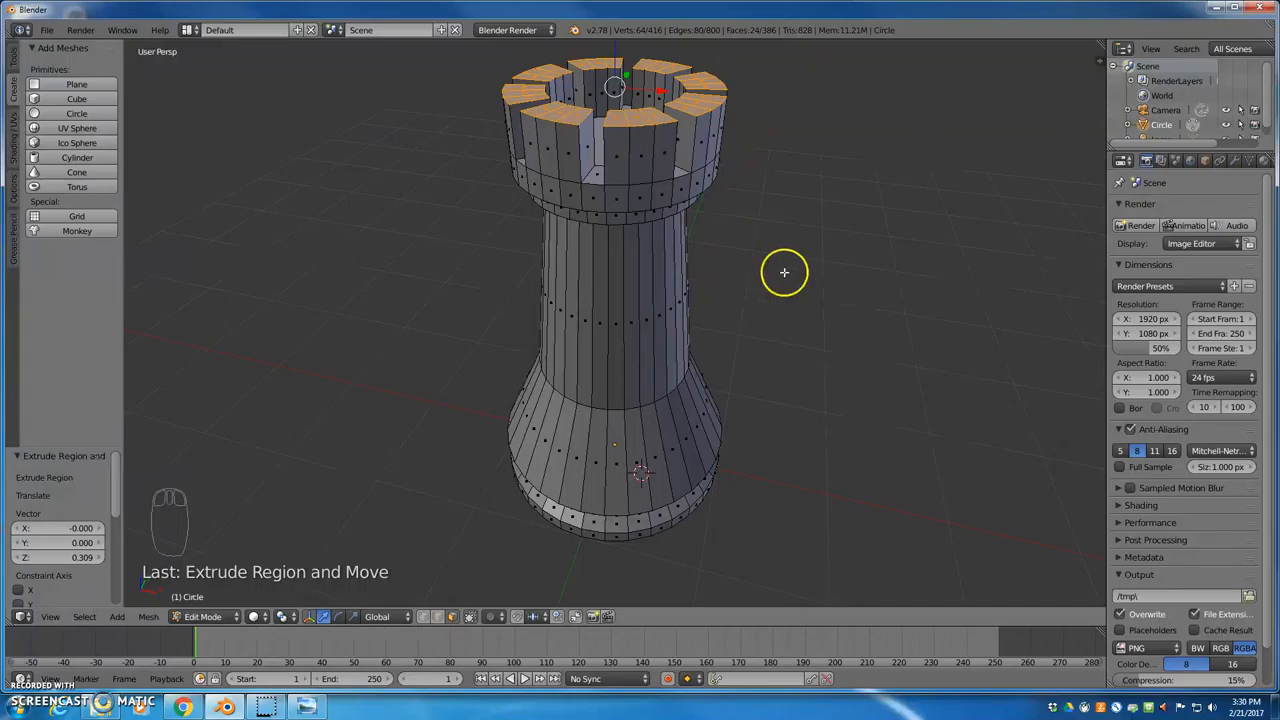
{"action": "mouse_move", "coordinate": [706, 512]}
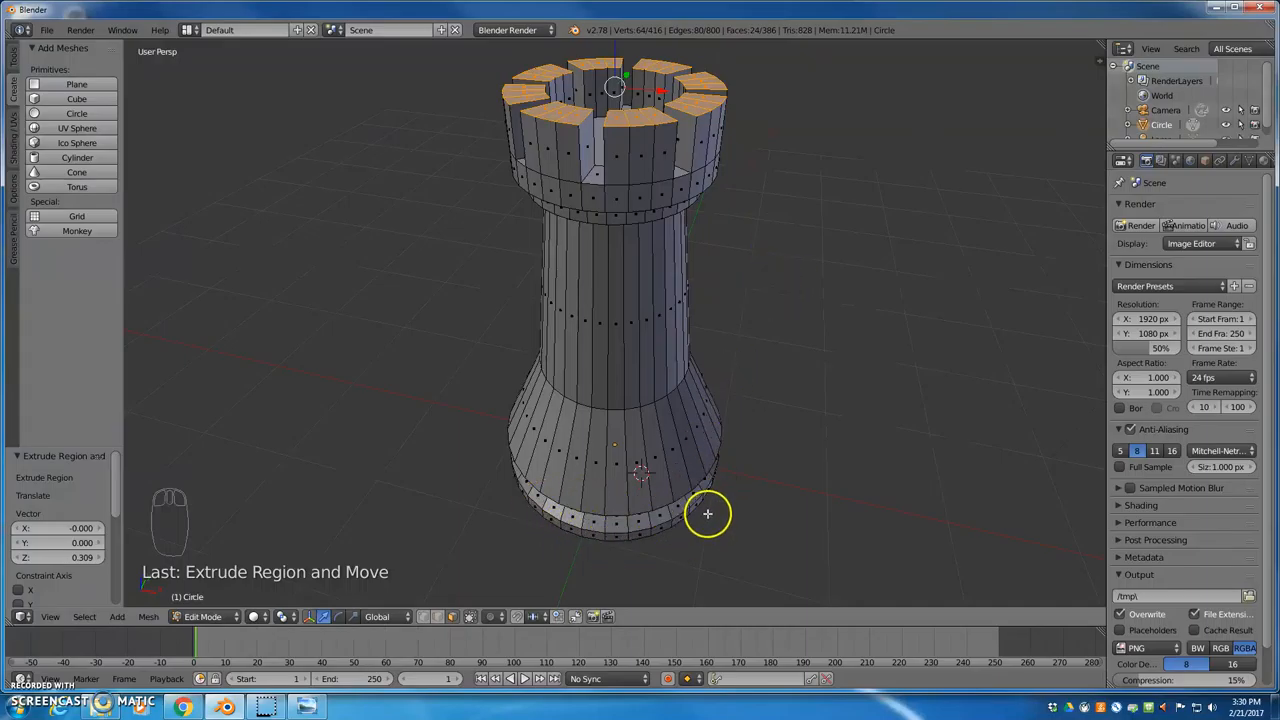
{"action": "mouse_move", "coordinate": [704, 456]}
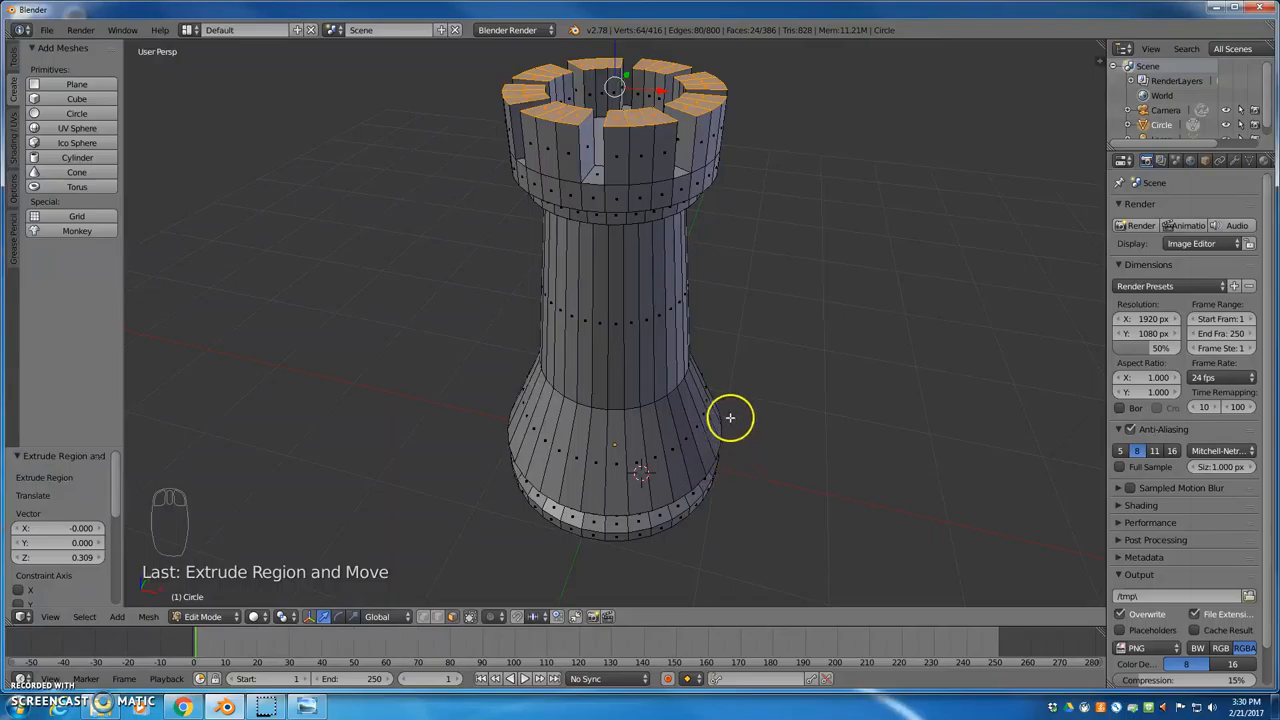
{"action": "mouse_move", "coordinate": [708, 120]}
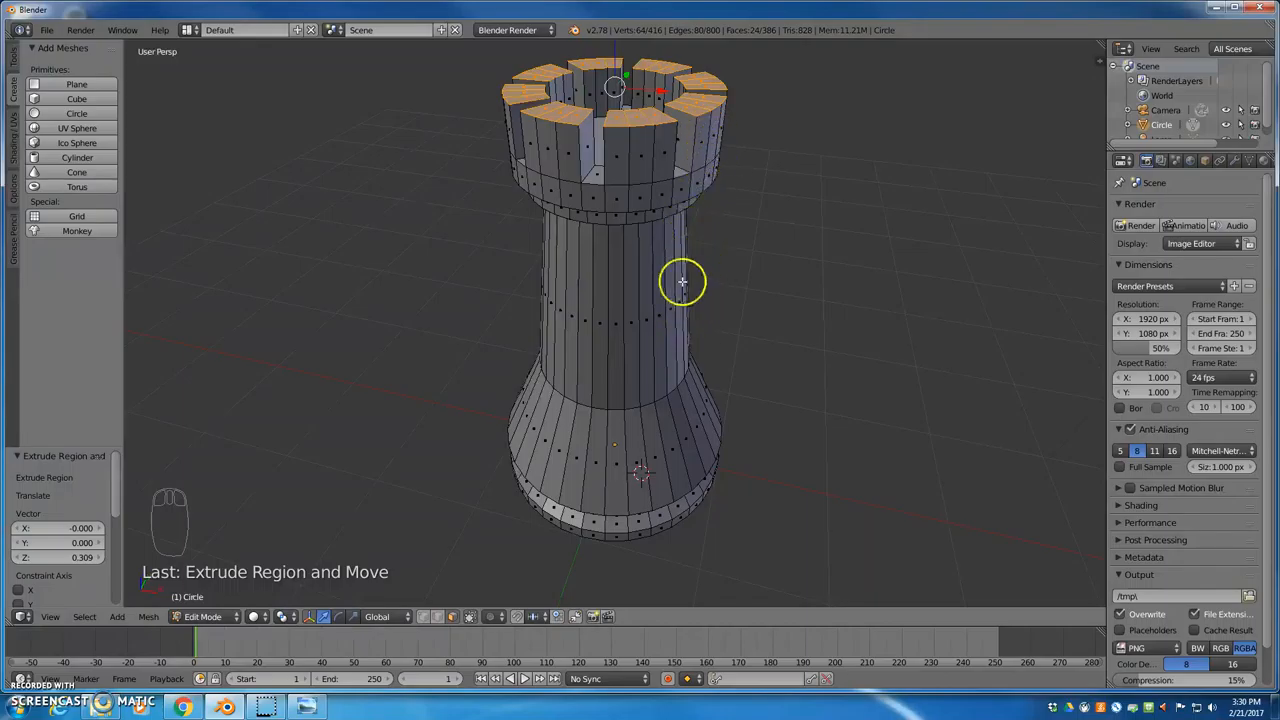
{"action": "mouse_move", "coordinate": [690, 248]}
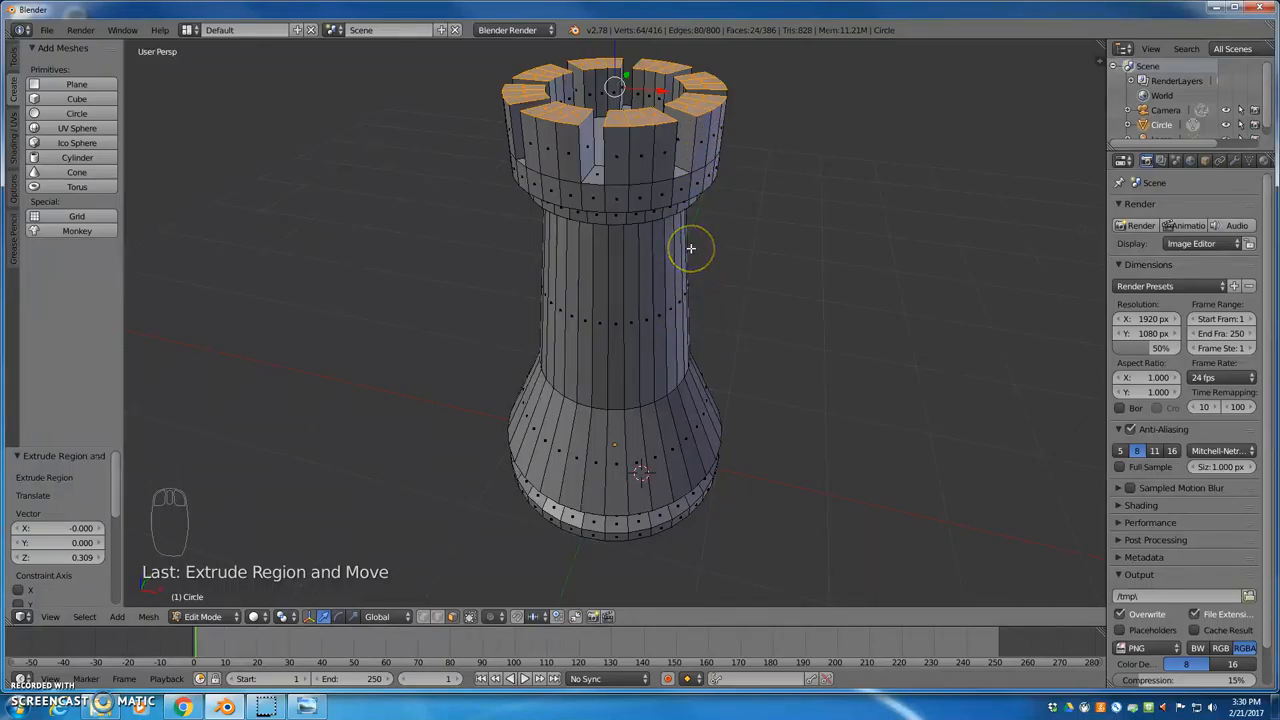